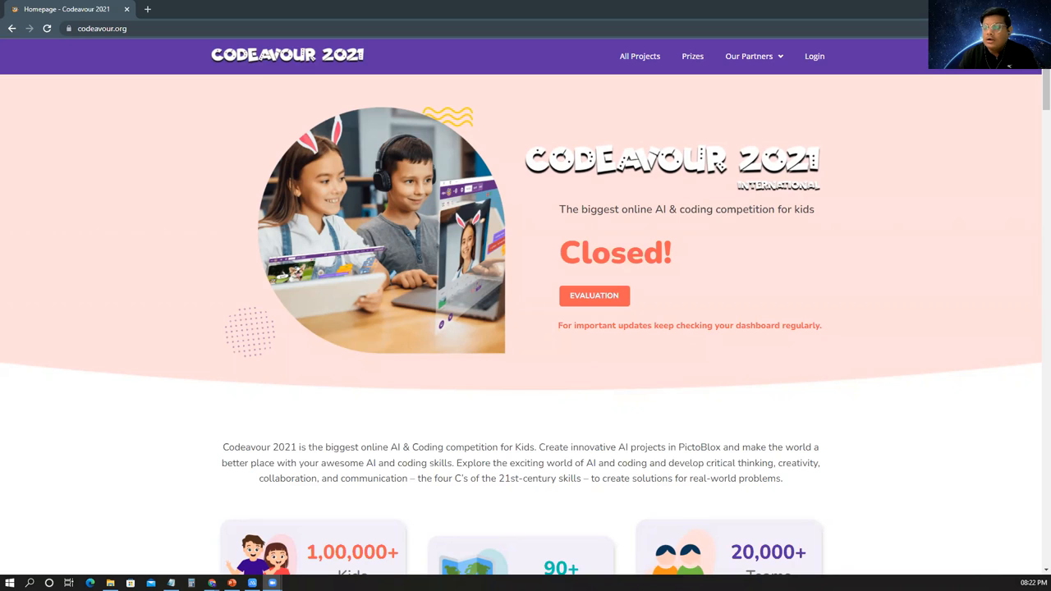
{"action": "mouse_move", "coordinate": [552, 302]}
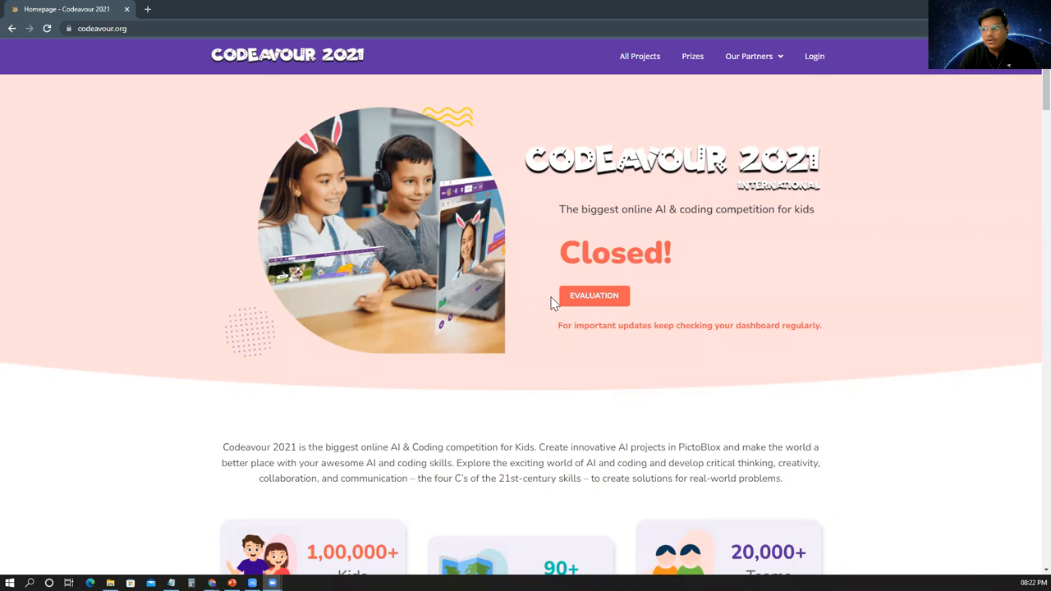
{"action": "mouse_move", "coordinate": [552, 311]}
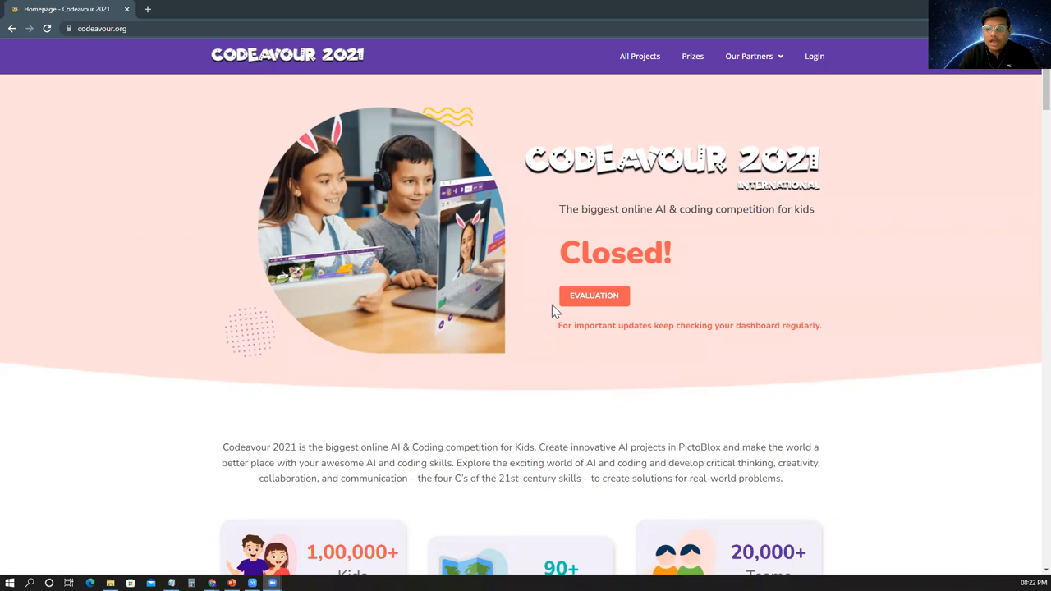
{"action": "mouse_move", "coordinate": [571, 310]}
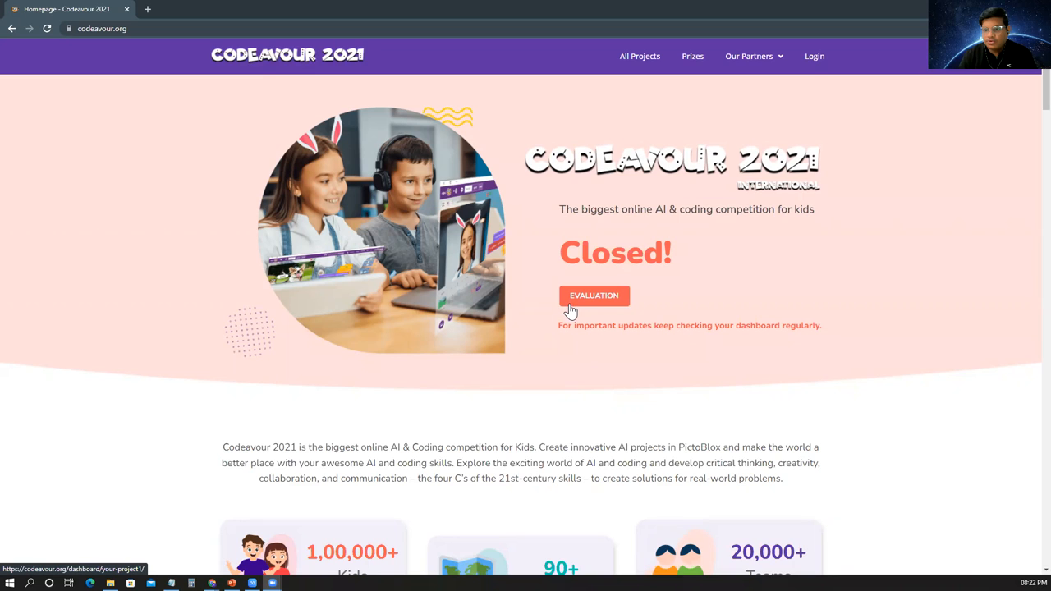
{"action": "mouse_move", "coordinate": [603, 260]}
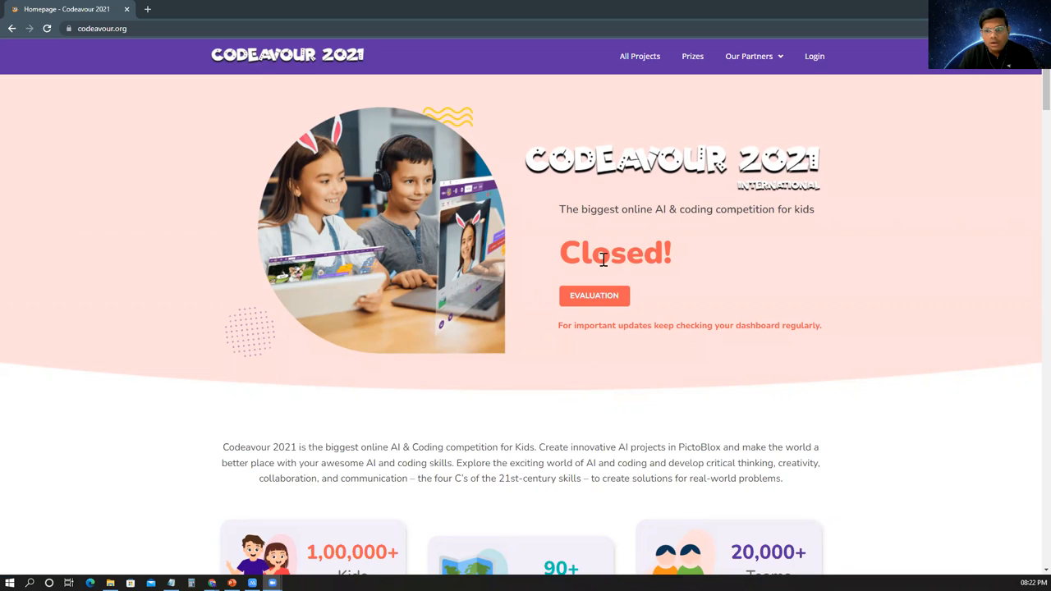
{"action": "mouse_move", "coordinate": [711, 197]}
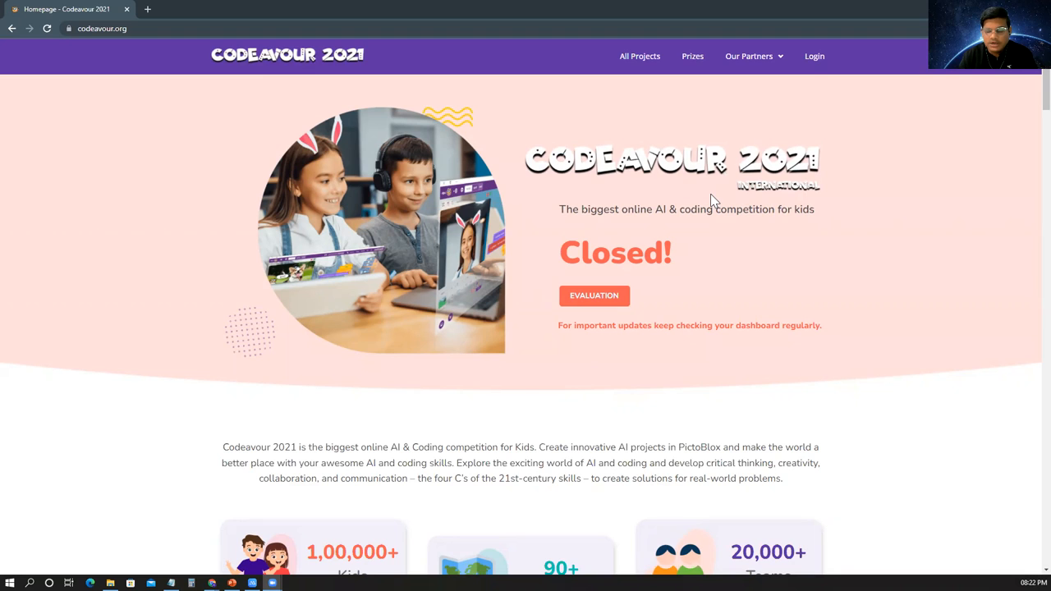
{"action": "mouse_move", "coordinate": [815, 55]}
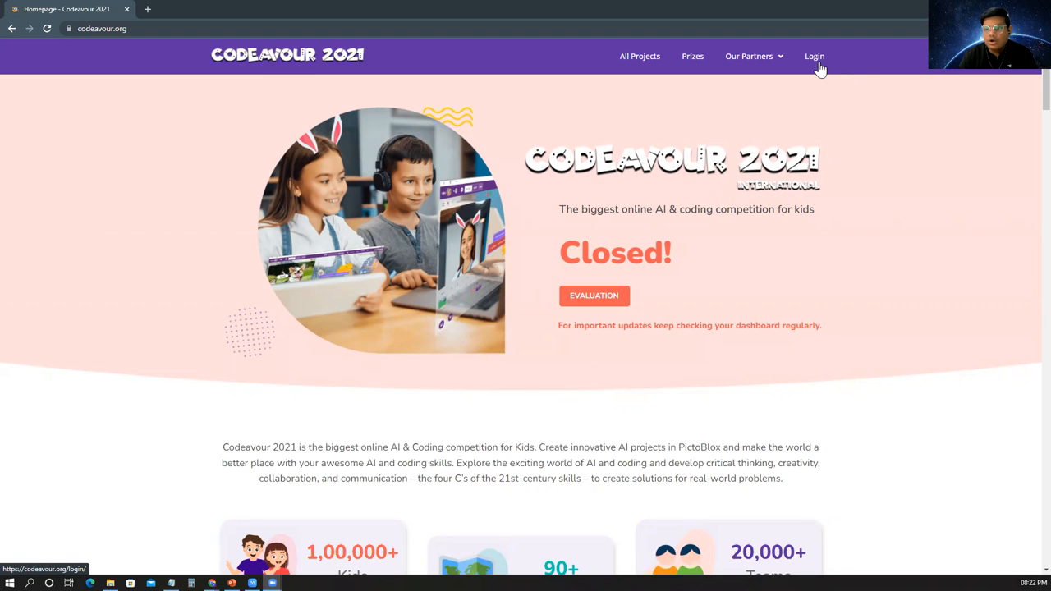
Sign in to the participant account with the saved username and password
{"action": "left_click", "coordinate": [814, 55]}
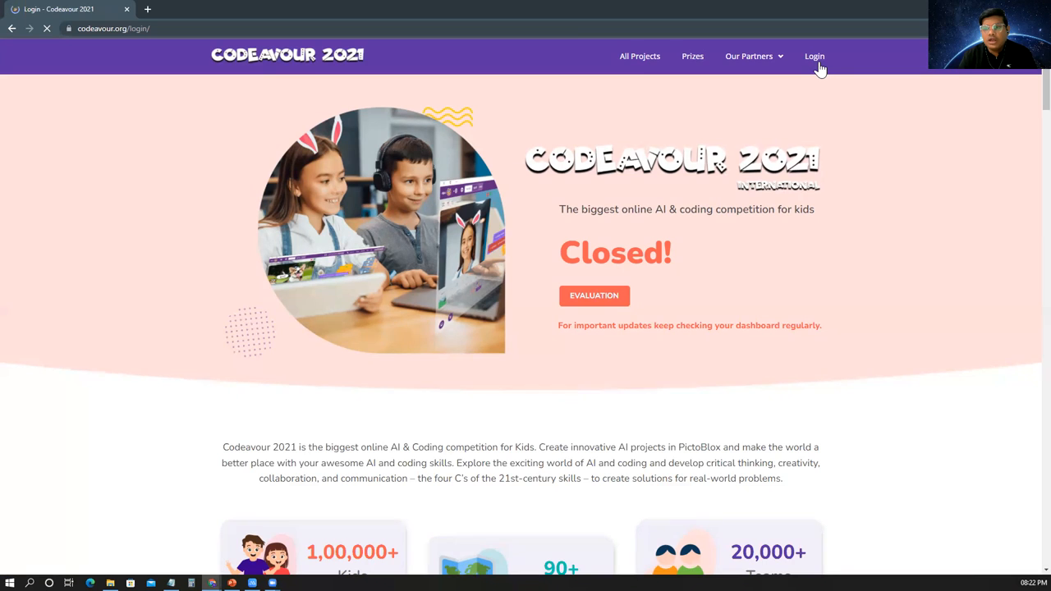
{"action": "left_click", "coordinate": [813, 56]}
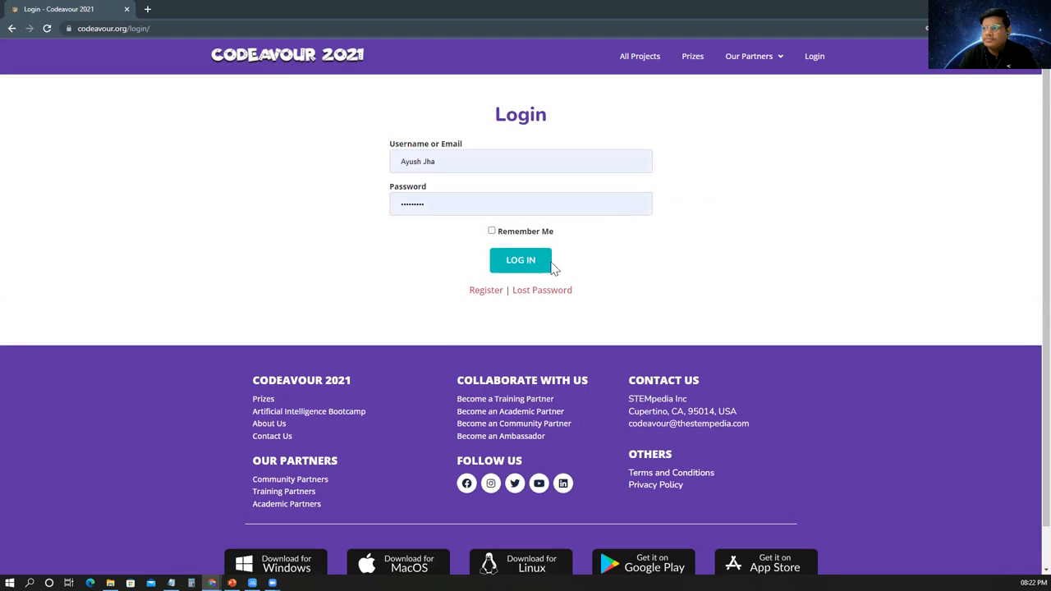
{"action": "left_click", "coordinate": [520, 260]}
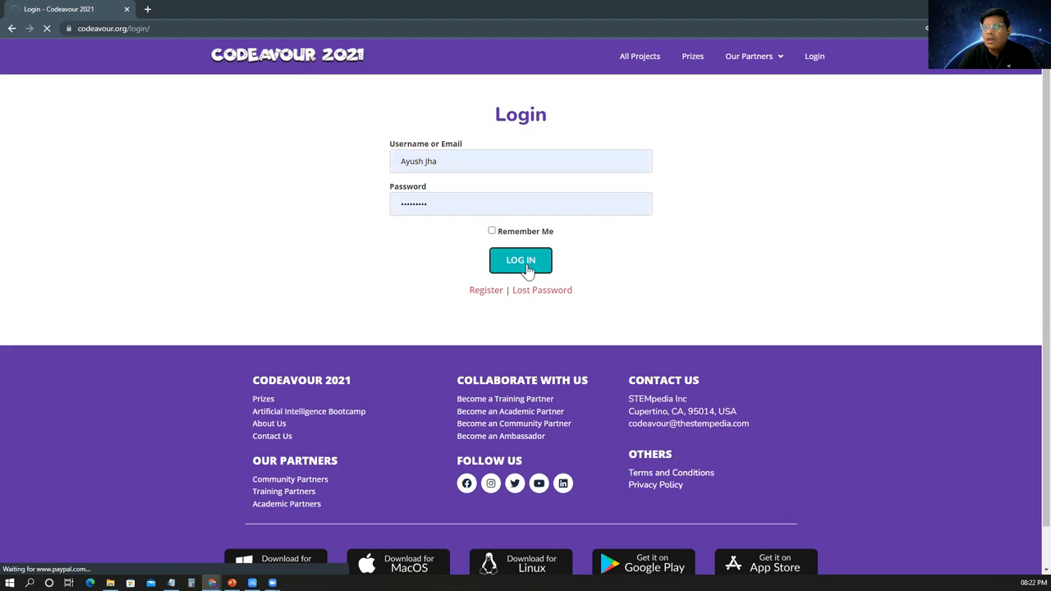
{"action": "left_click", "coordinate": [520, 259]}
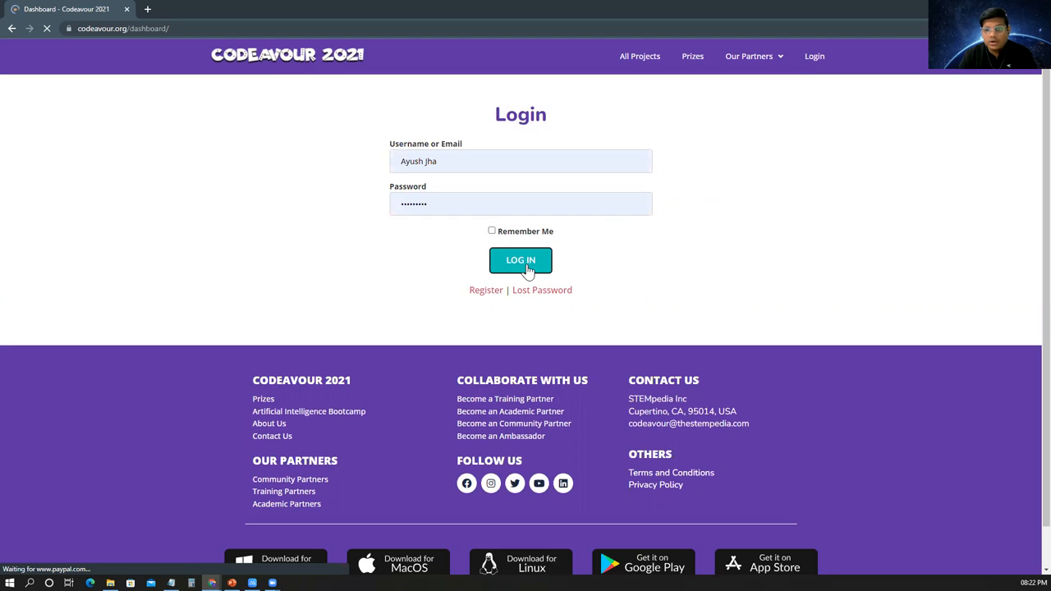
{"action": "left_click", "coordinate": [520, 260]}
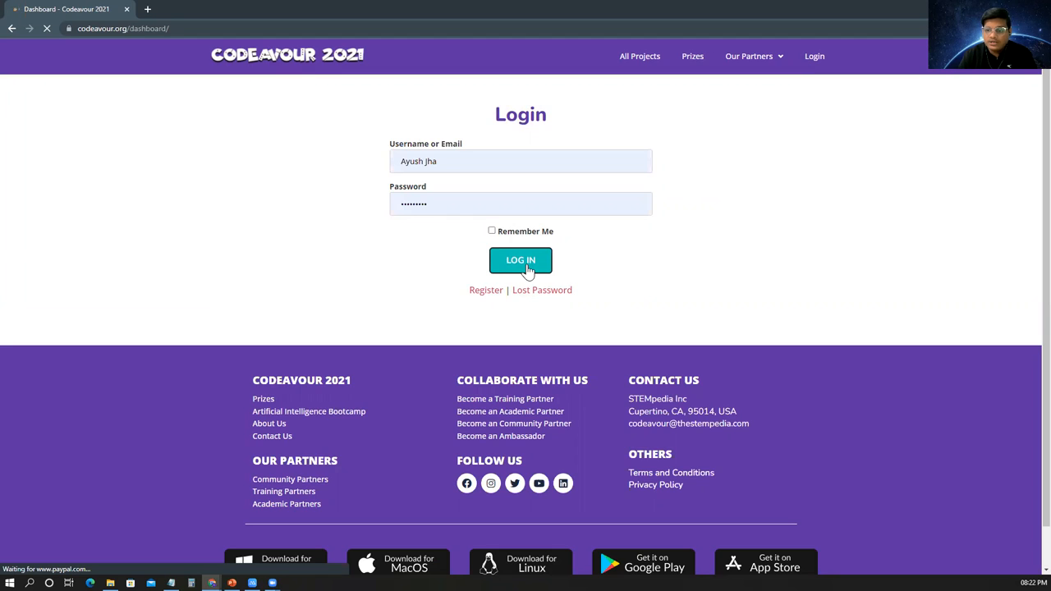
{"action": "left_click", "coordinate": [520, 260]}
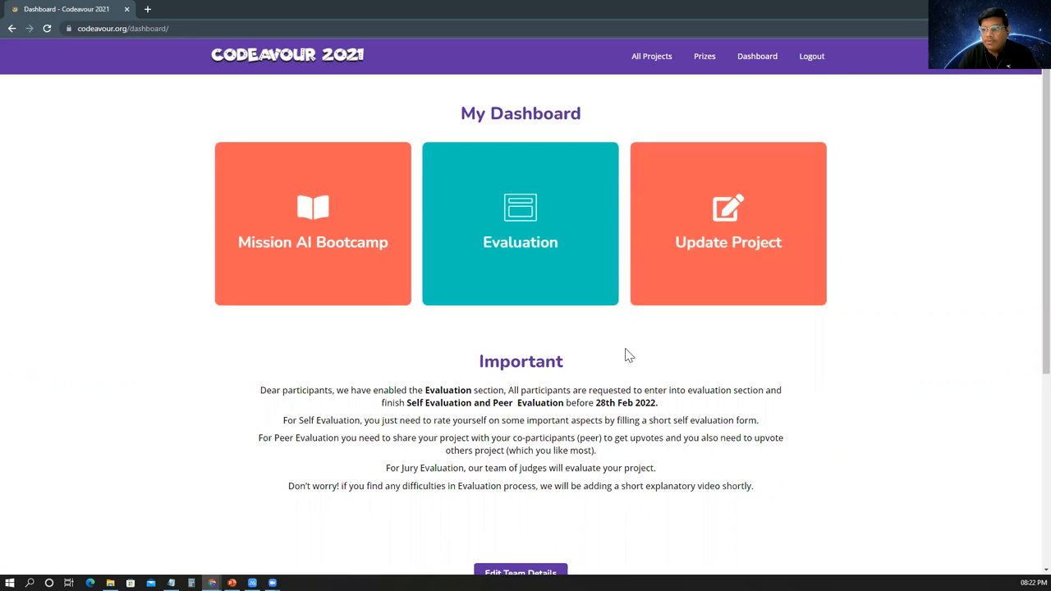
{"action": "mouse_move", "coordinate": [520, 243]}
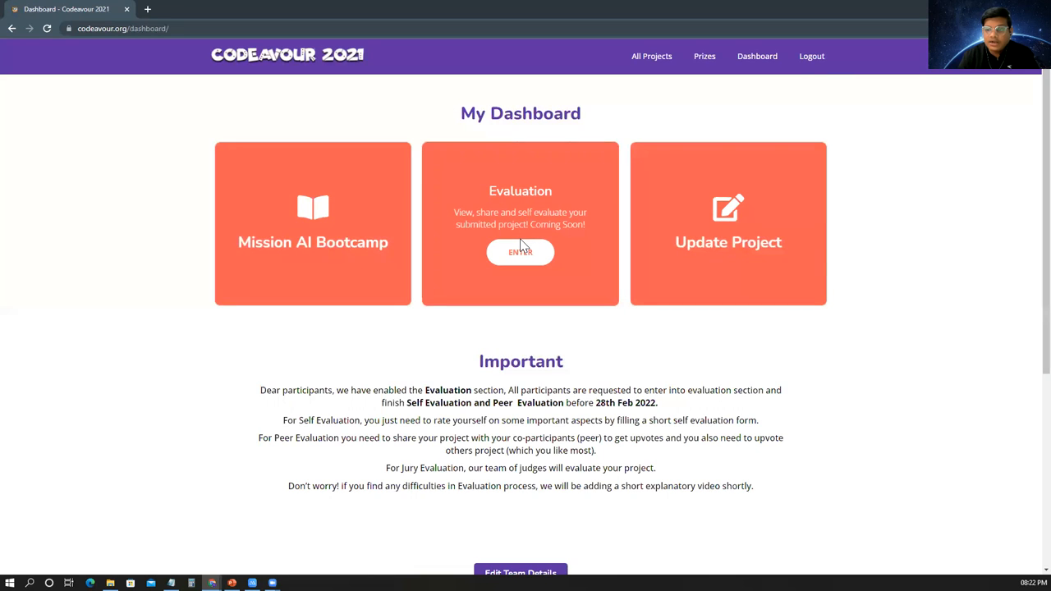
{"action": "mouse_move", "coordinate": [519, 254]}
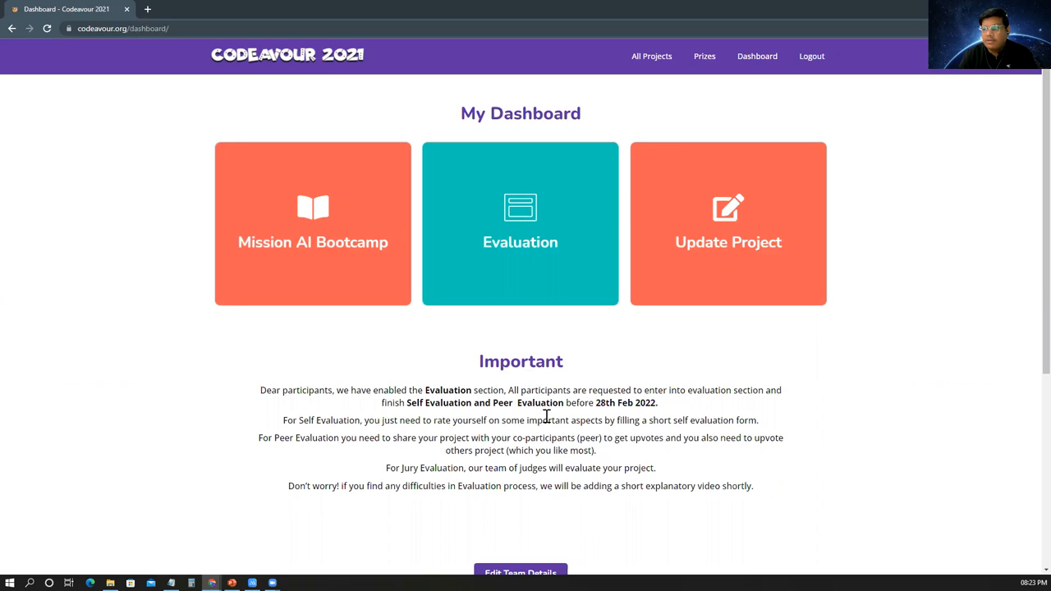
{"action": "mouse_move", "coordinate": [577, 419]}
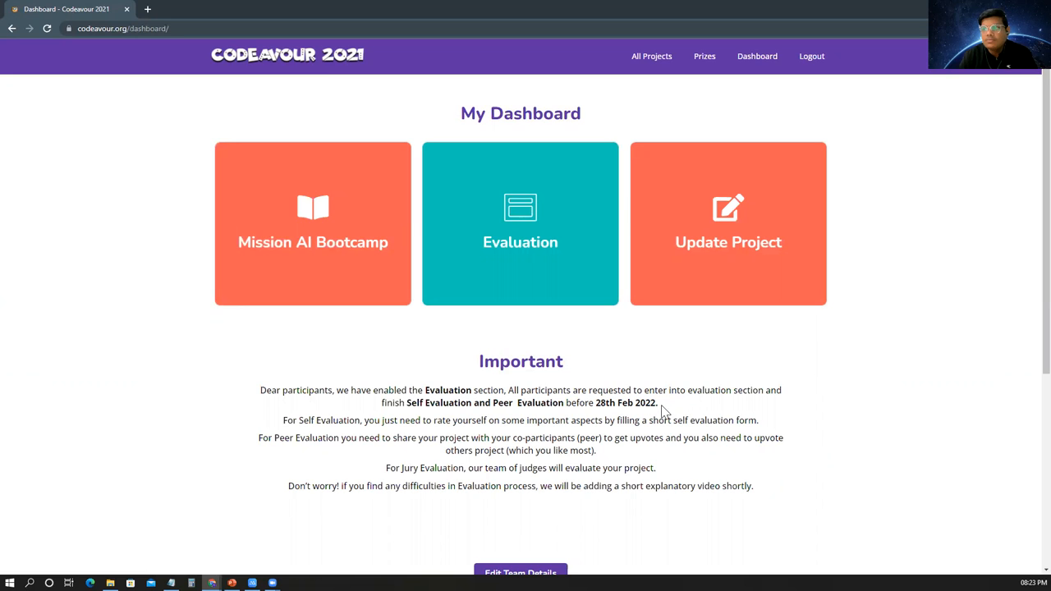
{"action": "mouse_move", "coordinate": [562, 250]}
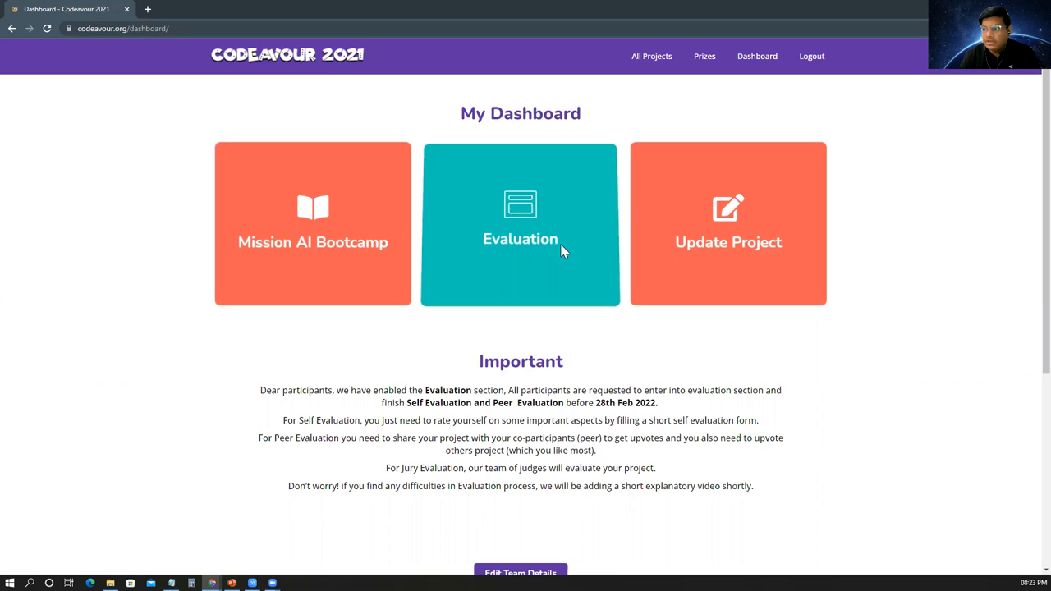
Enter the Evaluation area from the dashboard's Evaluation card
{"action": "left_click", "coordinate": [521, 252]}
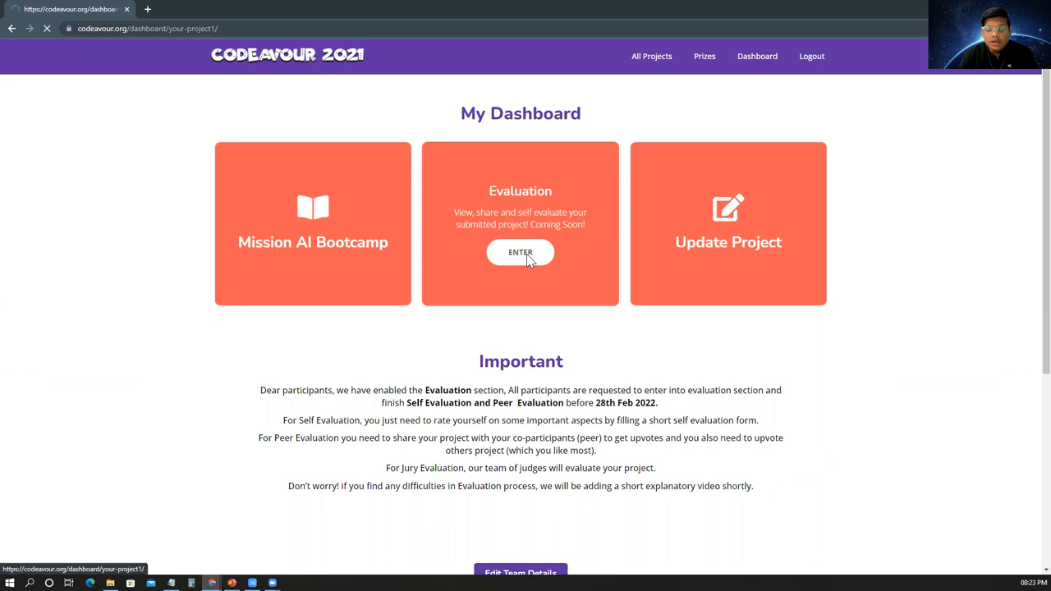
{"action": "left_click", "coordinate": [520, 252]}
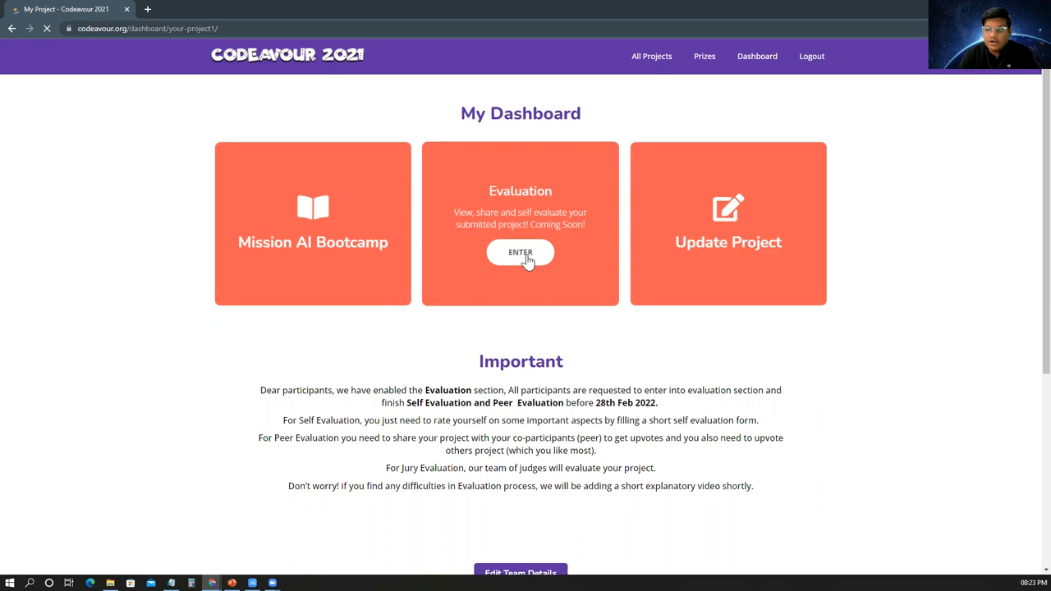
{"action": "left_click", "coordinate": [519, 252]}
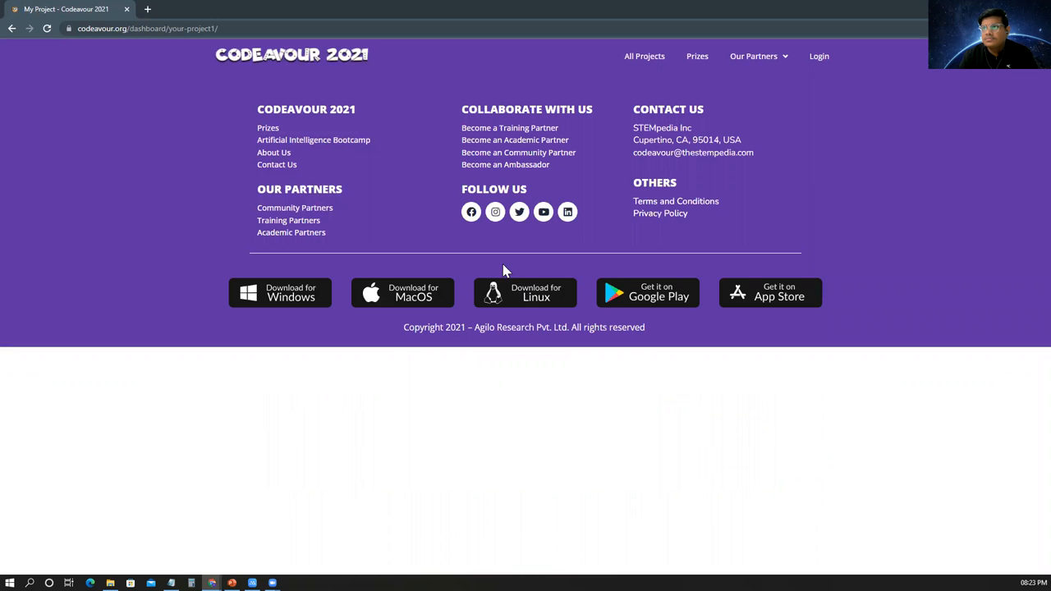
{"action": "mouse_move", "coordinate": [819, 56]}
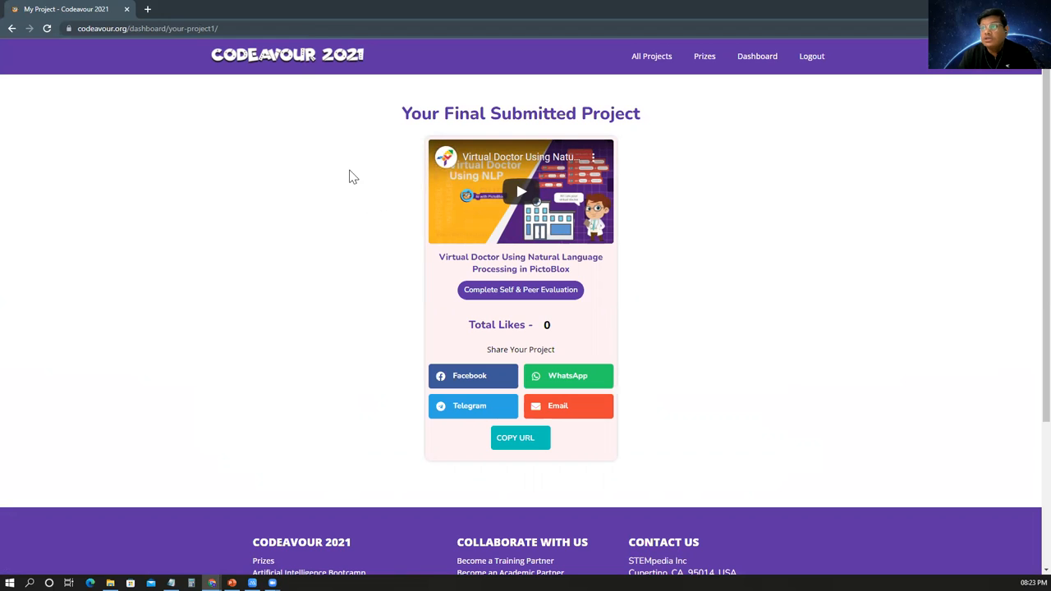
{"action": "mouse_move", "coordinate": [616, 308]}
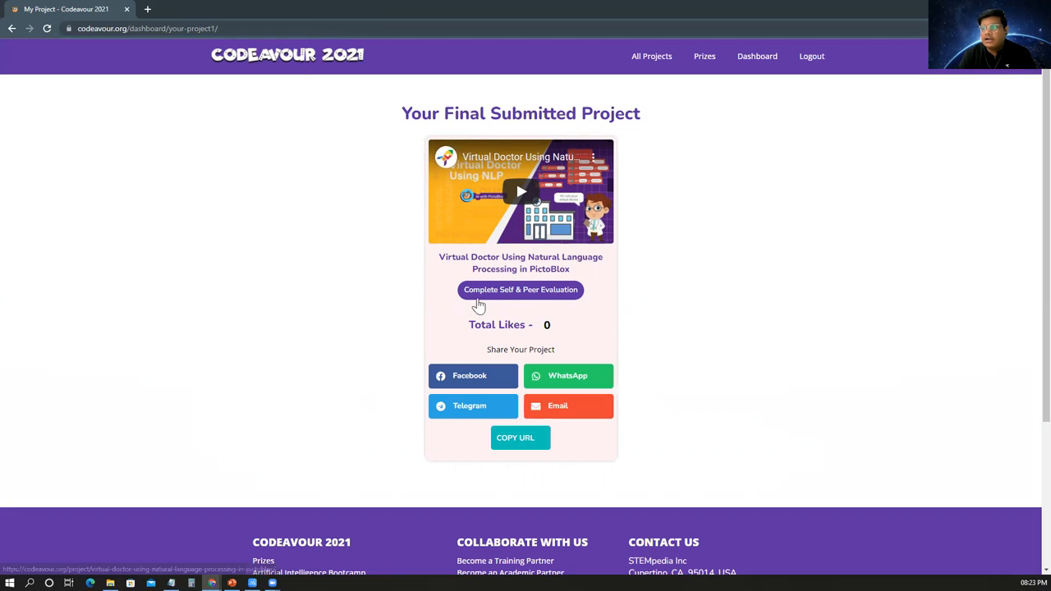
{"action": "mouse_move", "coordinate": [534, 298]}
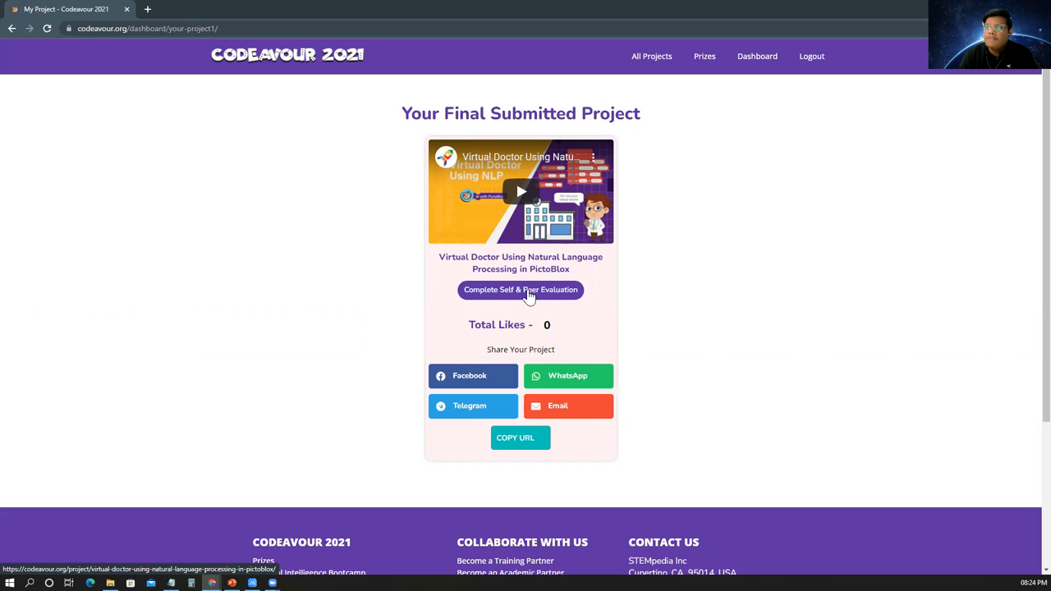
Open the Virtual Doctor project via Complete Self & Peer Evaluation
{"action": "left_click", "coordinate": [521, 290]}
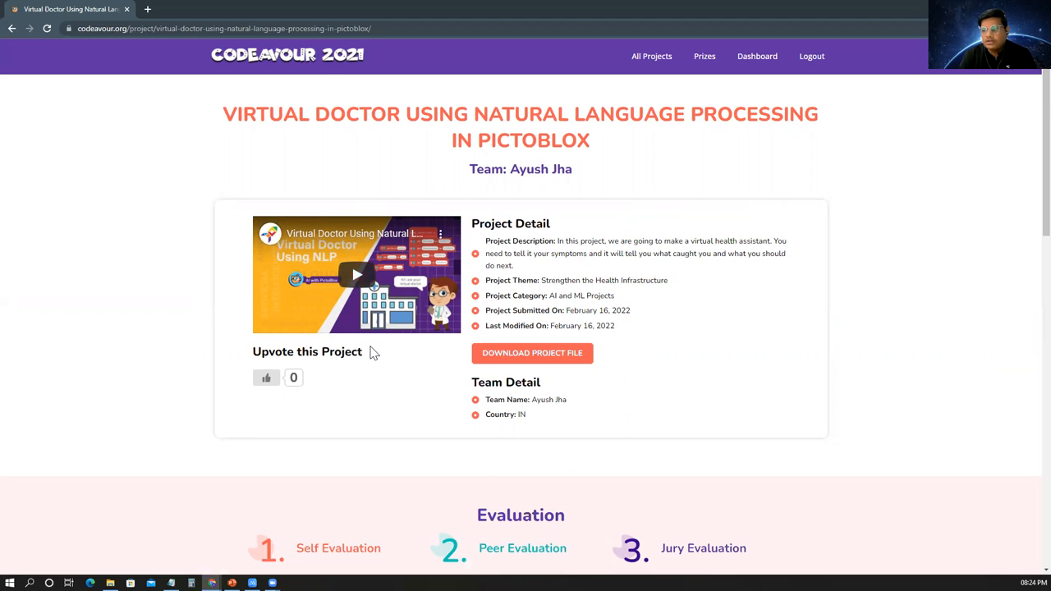
{"action": "scroll", "scroll_direction": "down", "scroll_amount": 3}
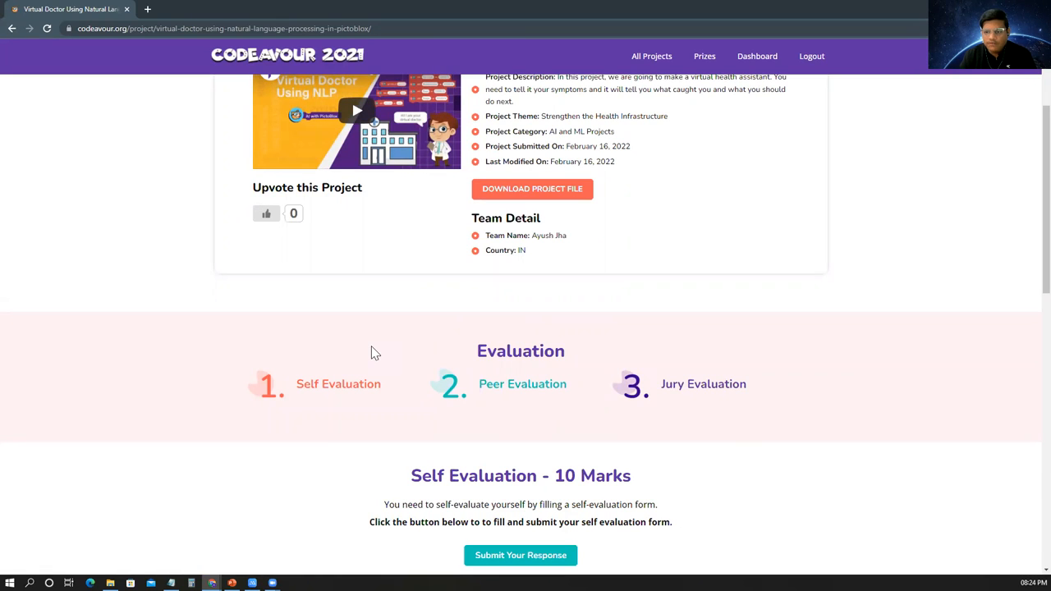
{"action": "mouse_move", "coordinate": [456, 348]}
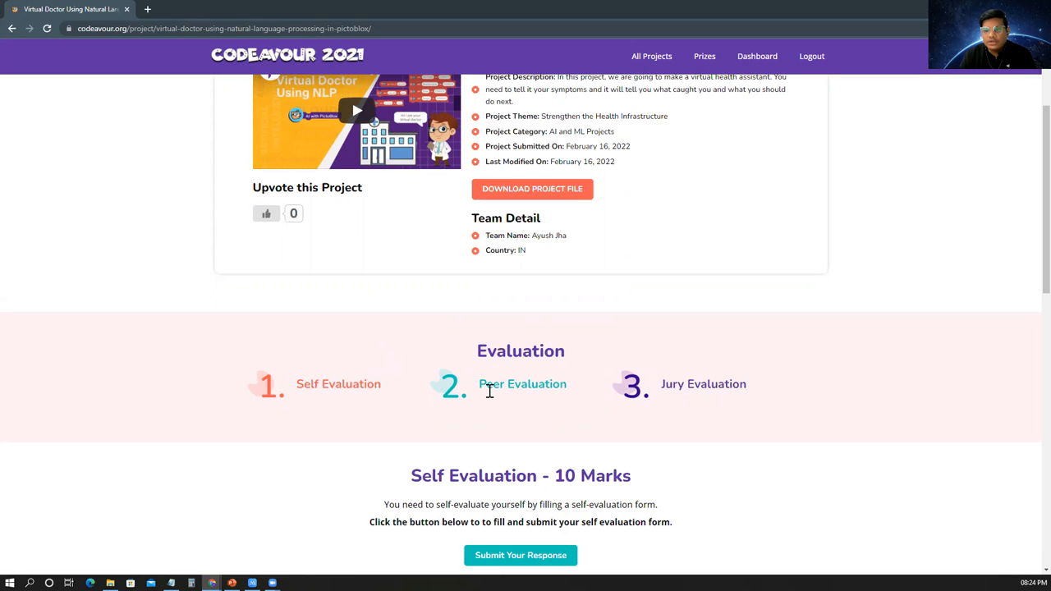
{"action": "mouse_move", "coordinate": [426, 397]}
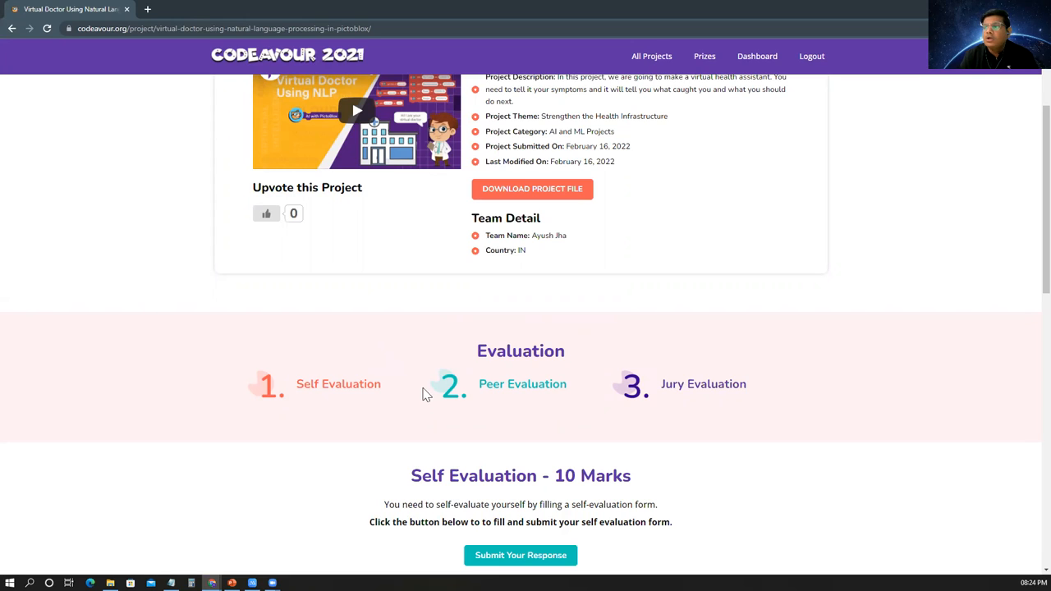
Scroll down to the Self Evaluation and Peer Evaluation sections
{"action": "scroll", "scroll_direction": "down", "scroll_amount": 3}
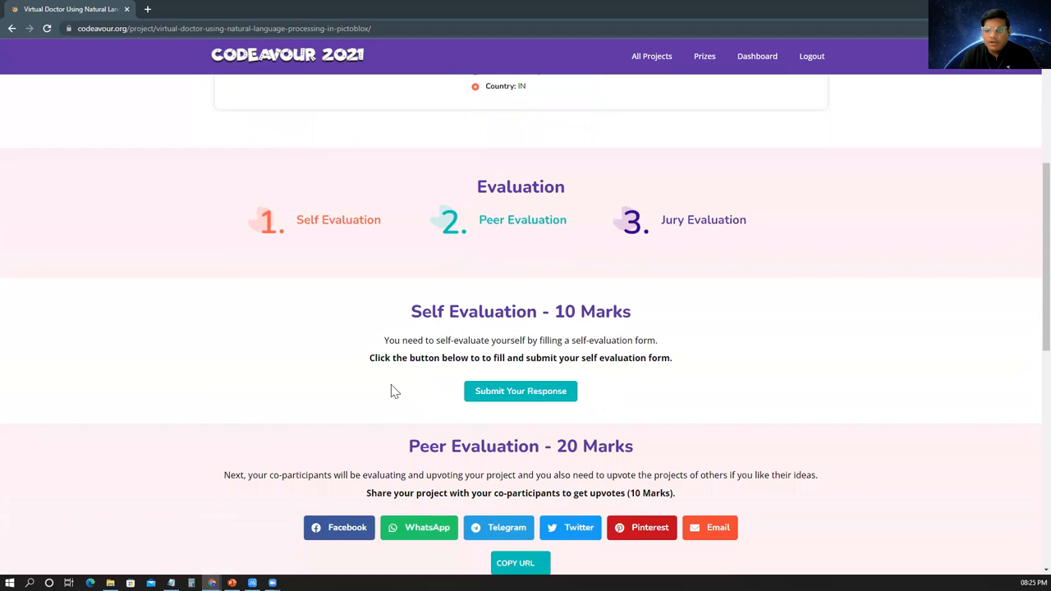
{"action": "scroll", "scroll_direction": "down", "scroll_amount": 3}
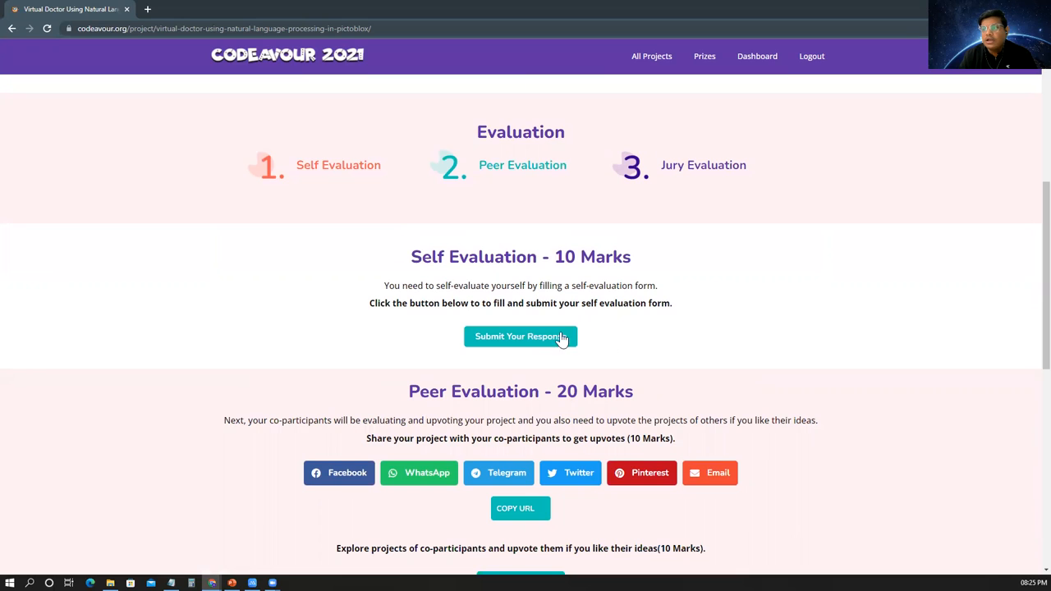
{"action": "mouse_move", "coordinate": [493, 333]}
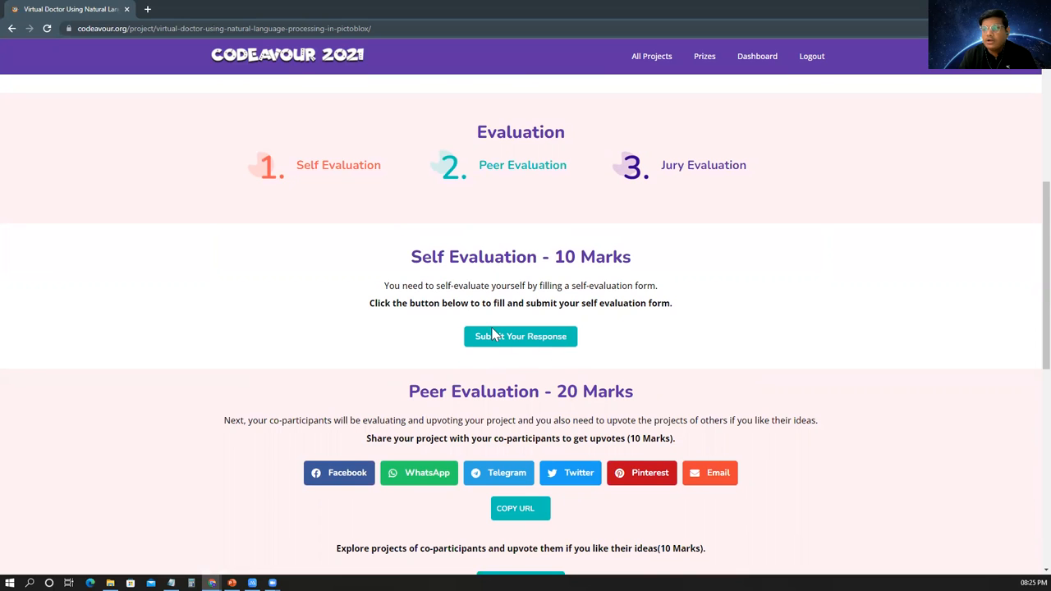
{"action": "mouse_move", "coordinate": [520, 336]}
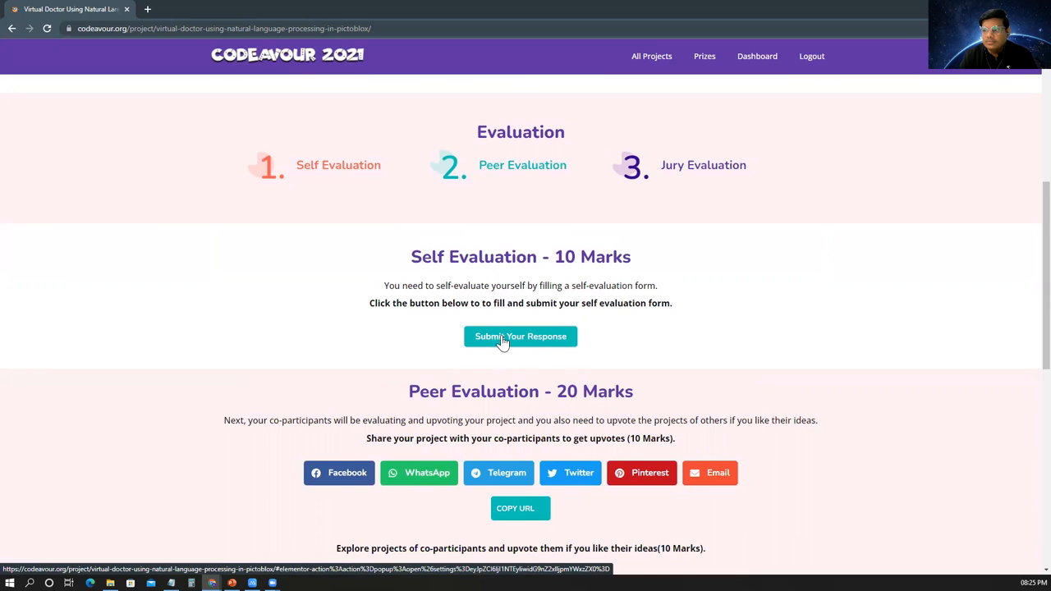
Open the self-evaluation form under Self Evaluation with Submit Your Response
{"action": "left_click", "coordinate": [520, 337]}
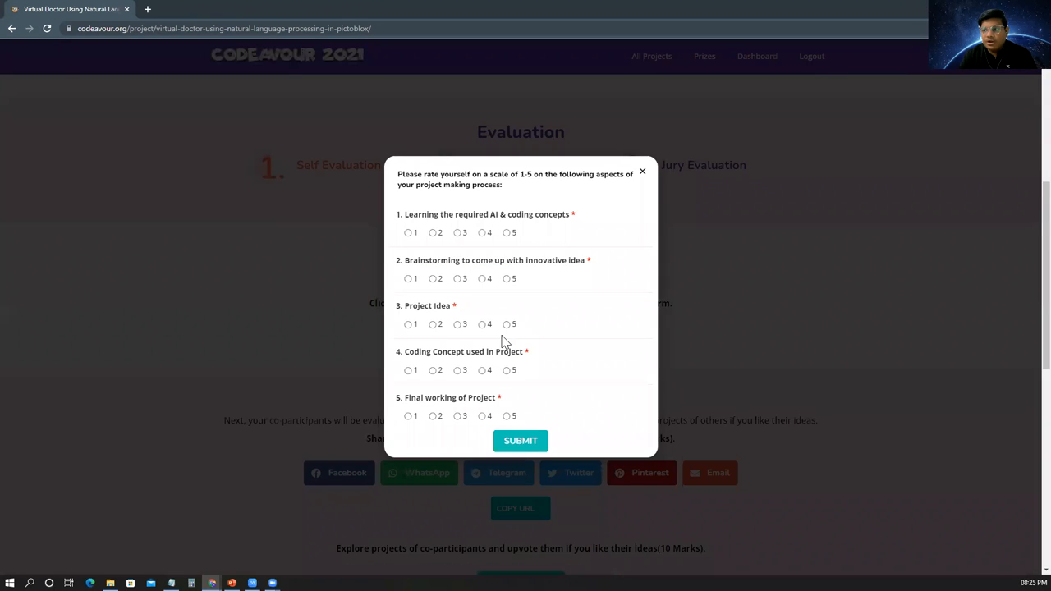
{"action": "mouse_move", "coordinate": [575, 271]}
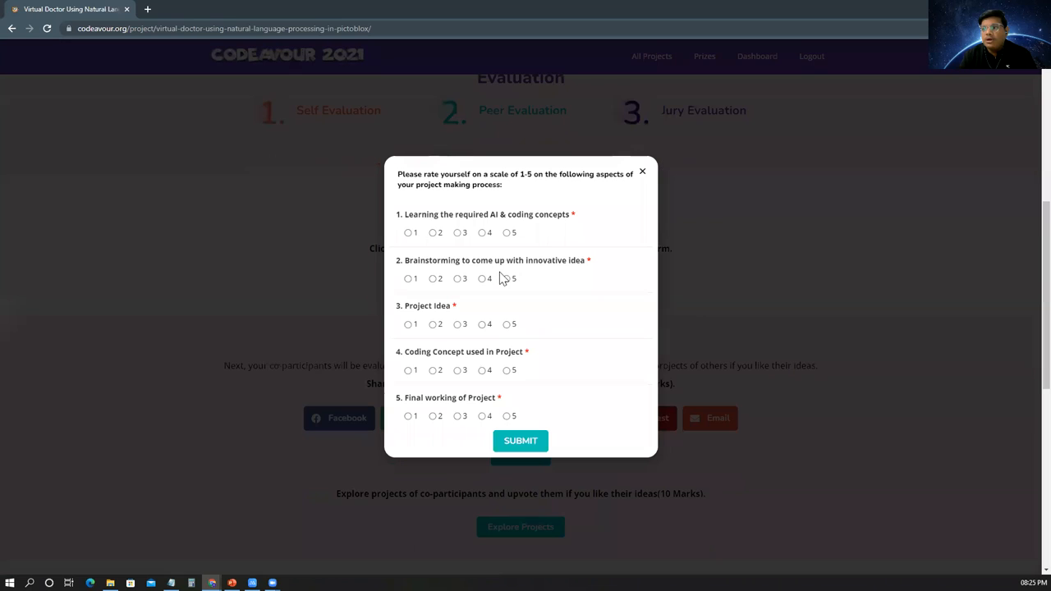
{"action": "mouse_move", "coordinate": [533, 281]}
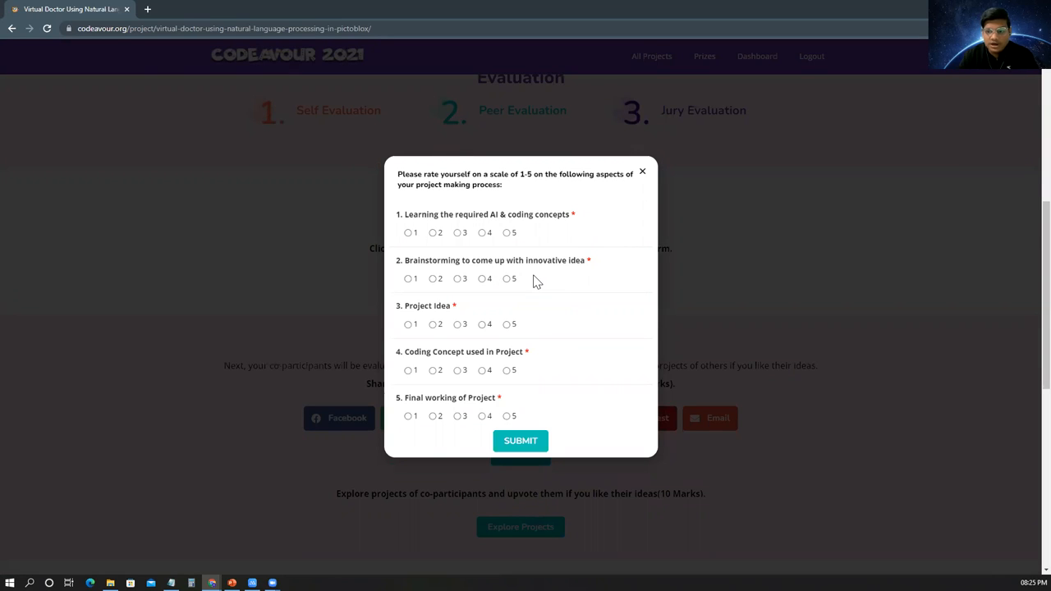
{"action": "mouse_move", "coordinate": [546, 280]}
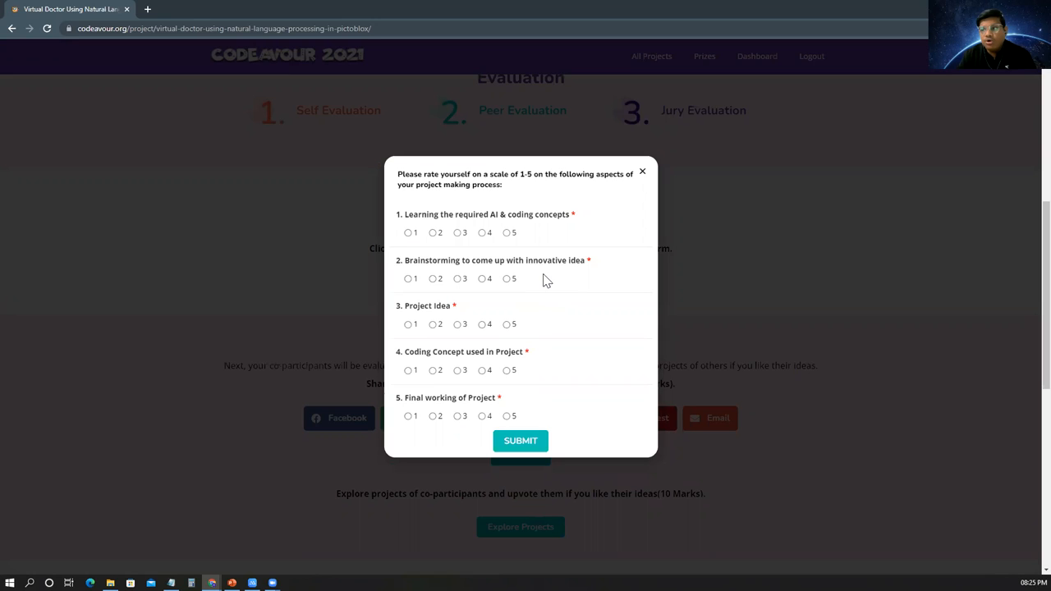
{"action": "mouse_move", "coordinate": [534, 277]}
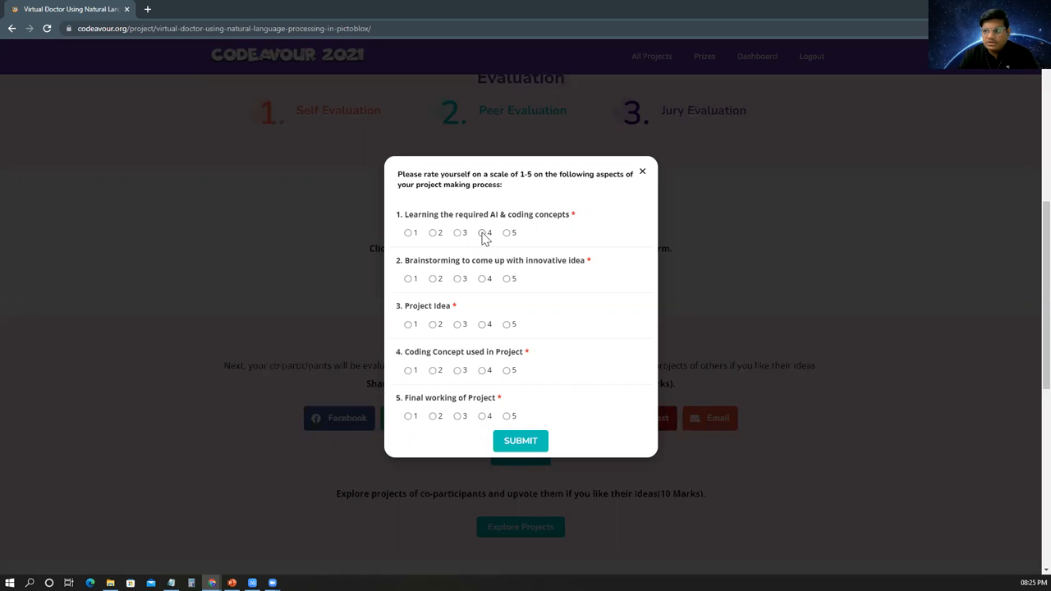
Rate learning, brainstorming, idea and final working 4 each, then submit
{"action": "left_click", "coordinate": [482, 233]}
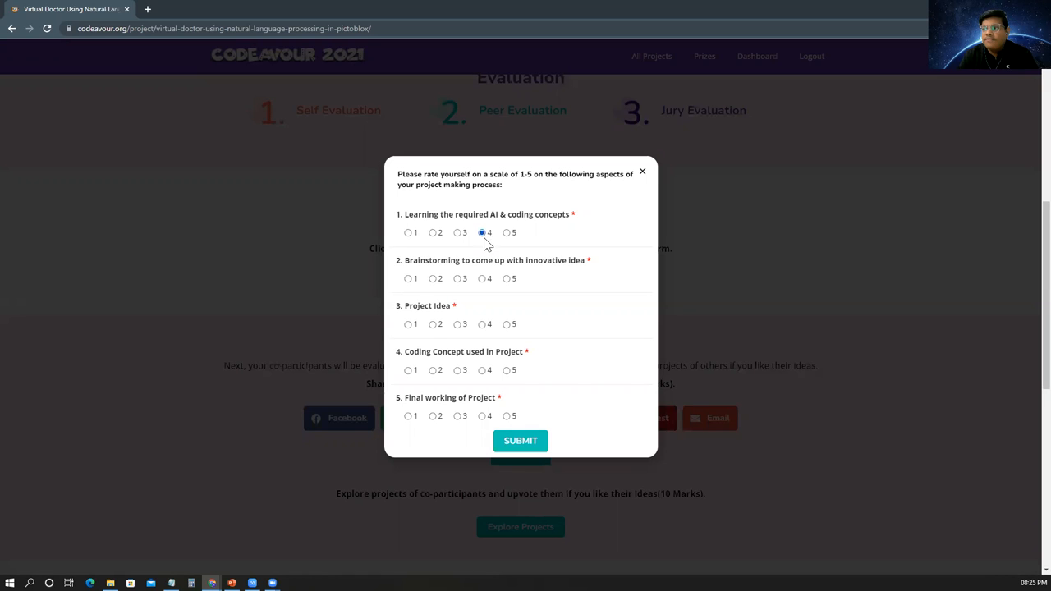
{"action": "left_click", "coordinate": [482, 279]}
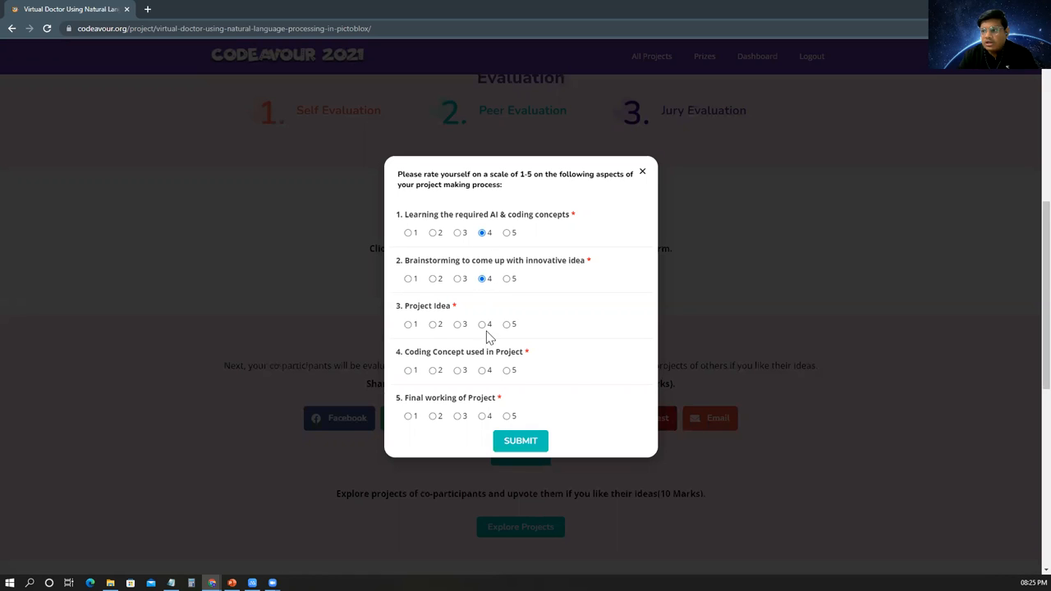
{"action": "left_click", "coordinate": [482, 323]}
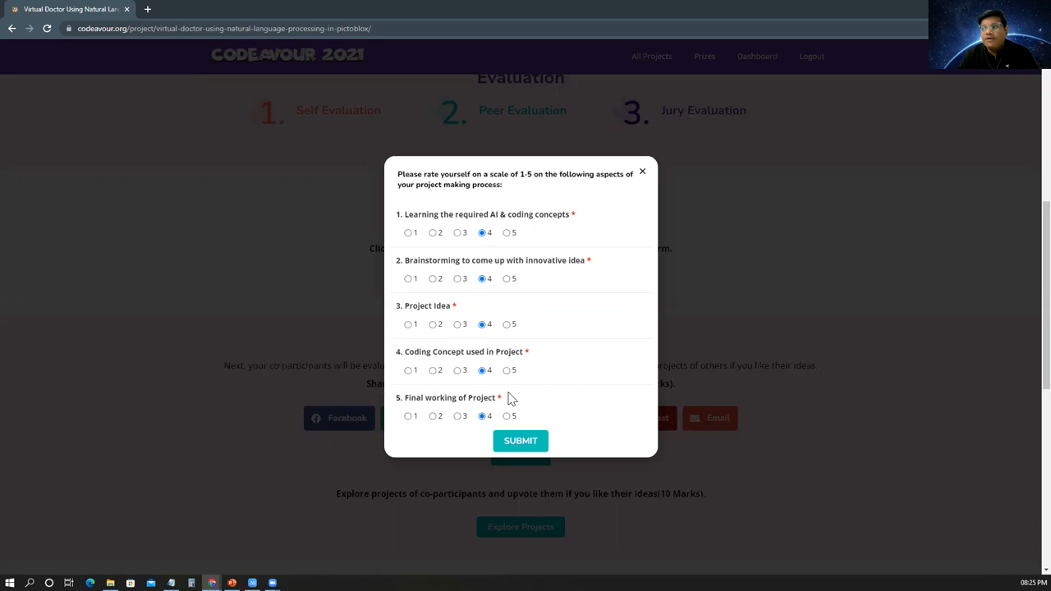
{"action": "mouse_move", "coordinate": [464, 410]}
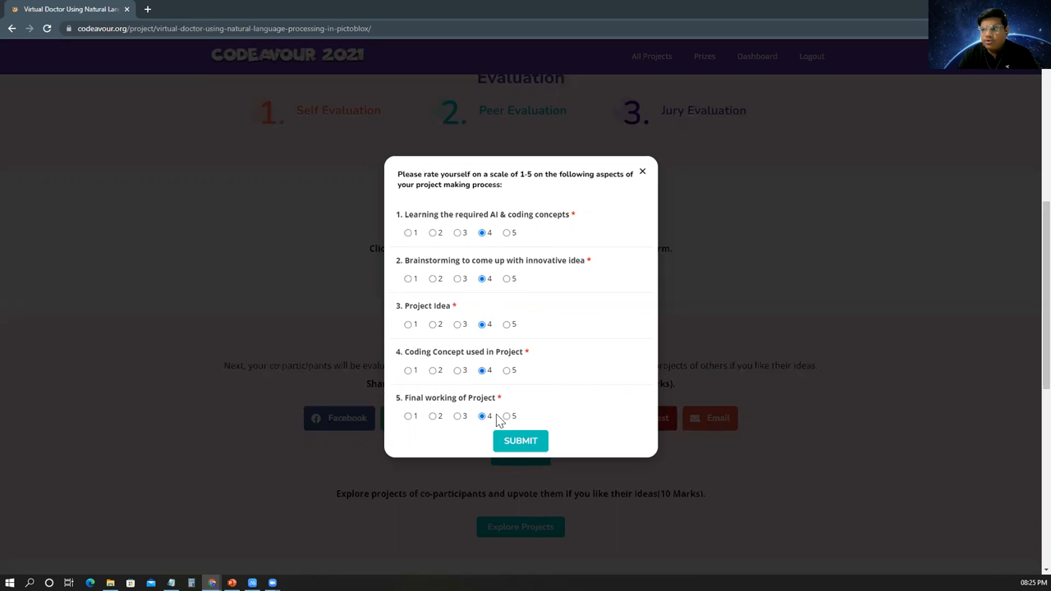
{"action": "left_click", "coordinate": [520, 441]}
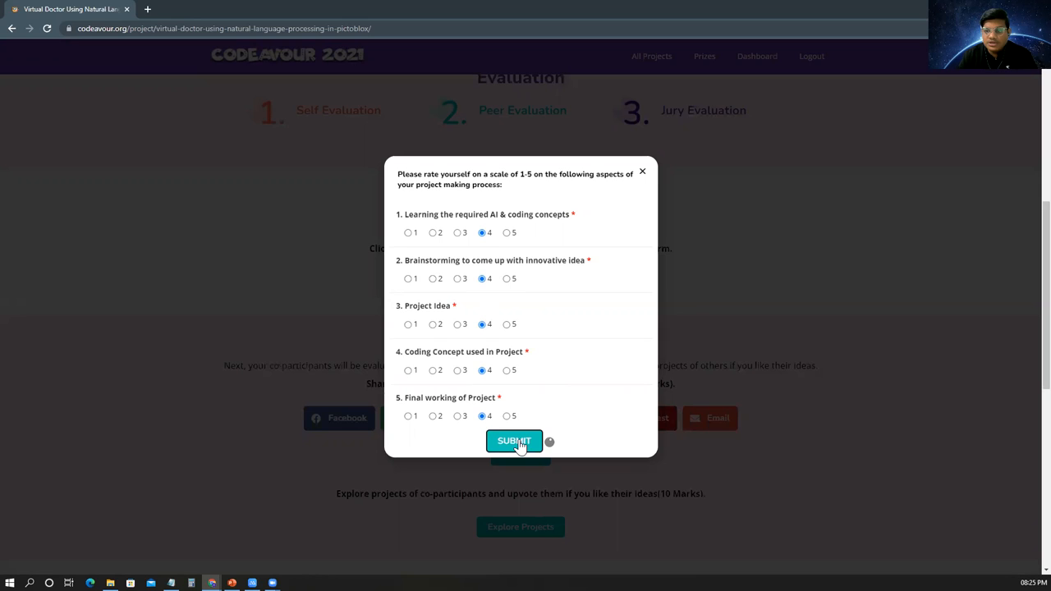
{"action": "left_click", "coordinate": [514, 440]}
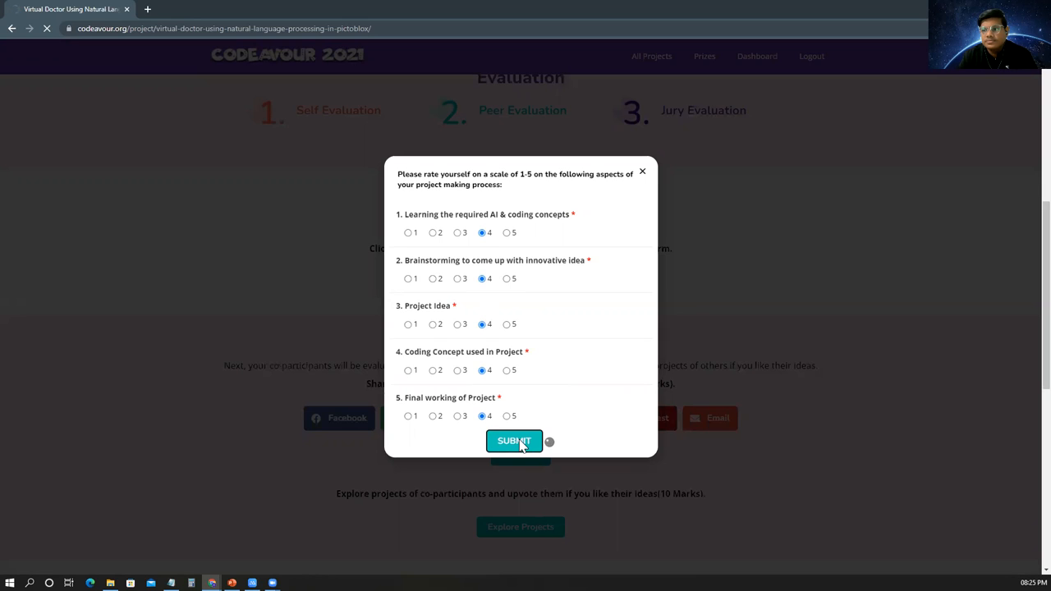
{"action": "left_click", "coordinate": [514, 441]}
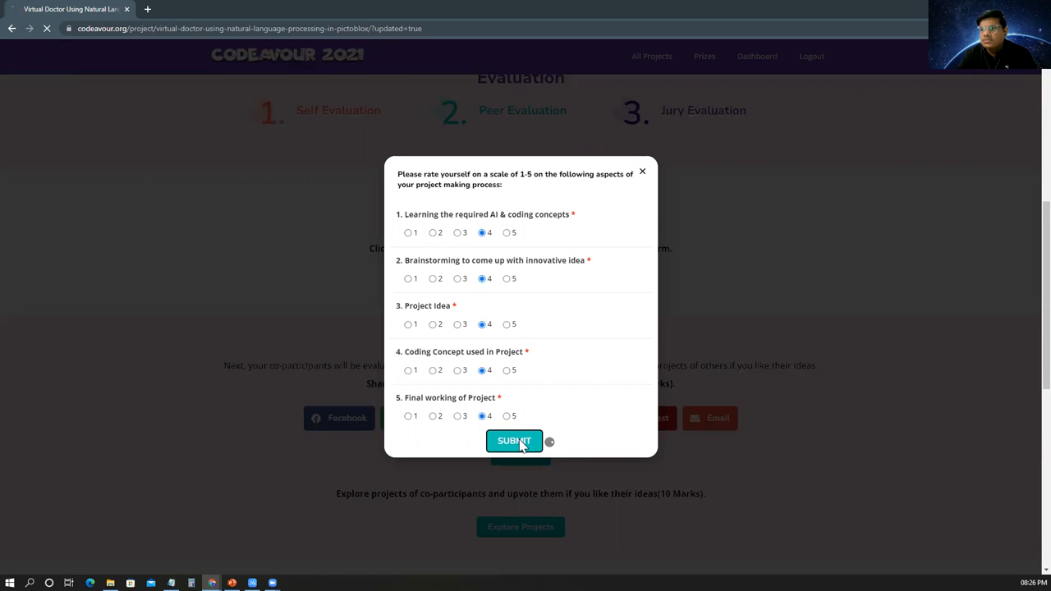
Finish submitting and scroll to the Form Submitted! confirmation
{"action": "left_click", "coordinate": [514, 440]}
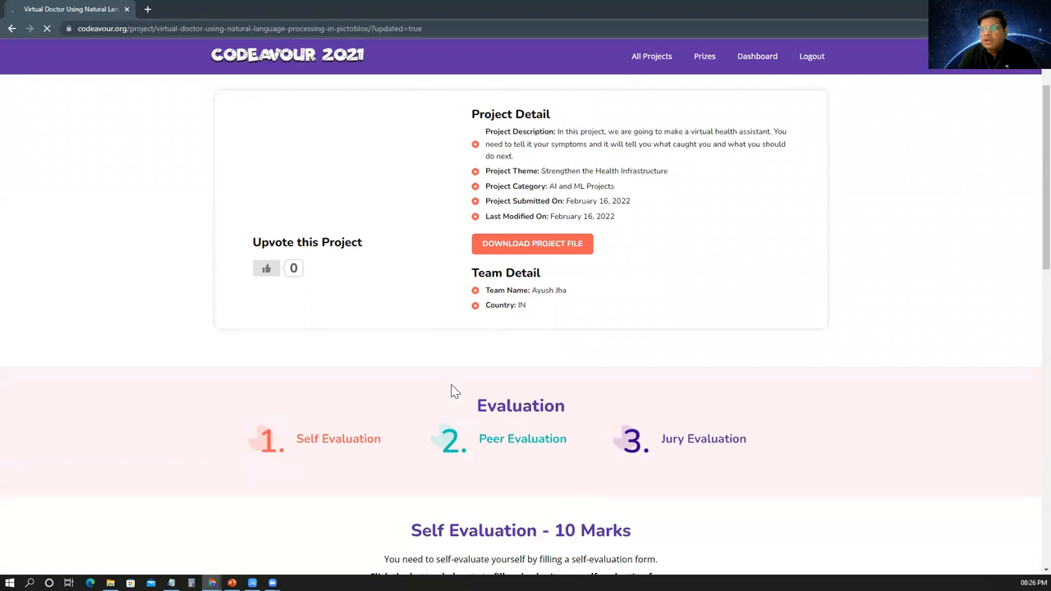
{"action": "scroll", "scroll_direction": "down", "scroll_amount": 3}
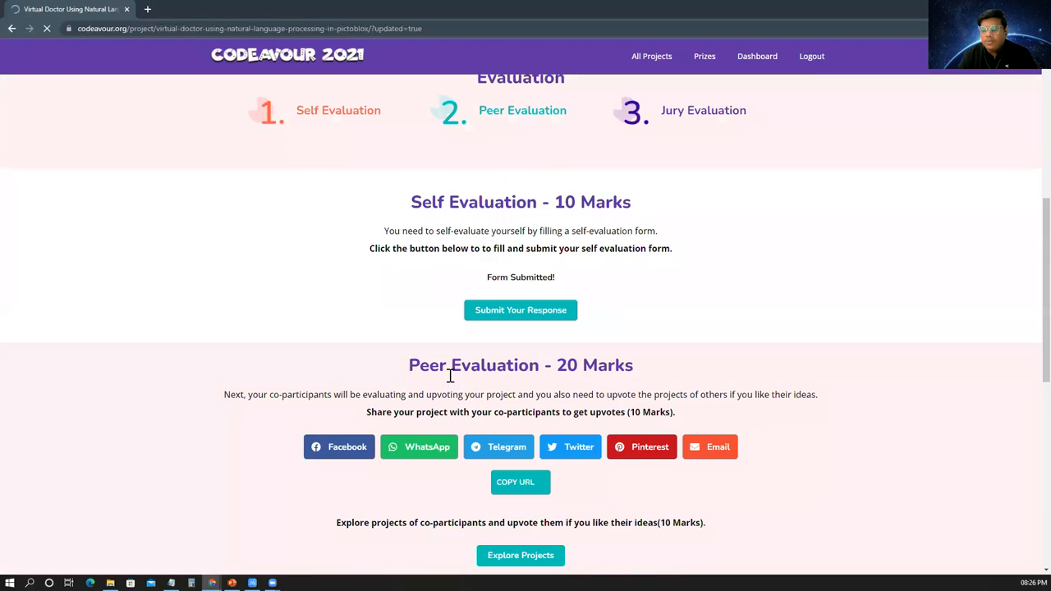
{"action": "mouse_move", "coordinate": [423, 353]}
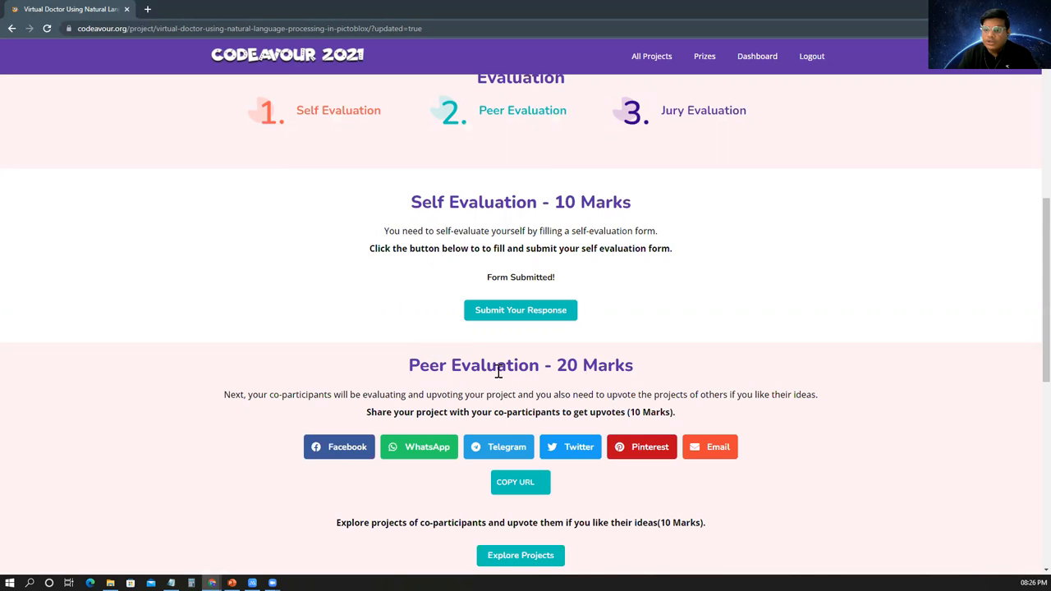
{"action": "mouse_move", "coordinate": [364, 388]}
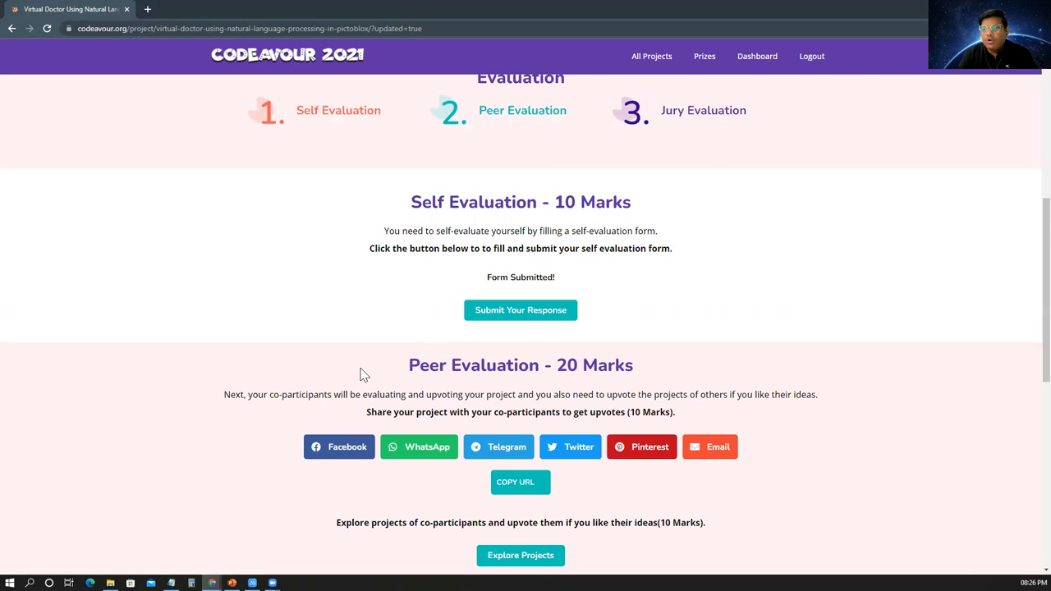
{"action": "mouse_move", "coordinate": [359, 370]}
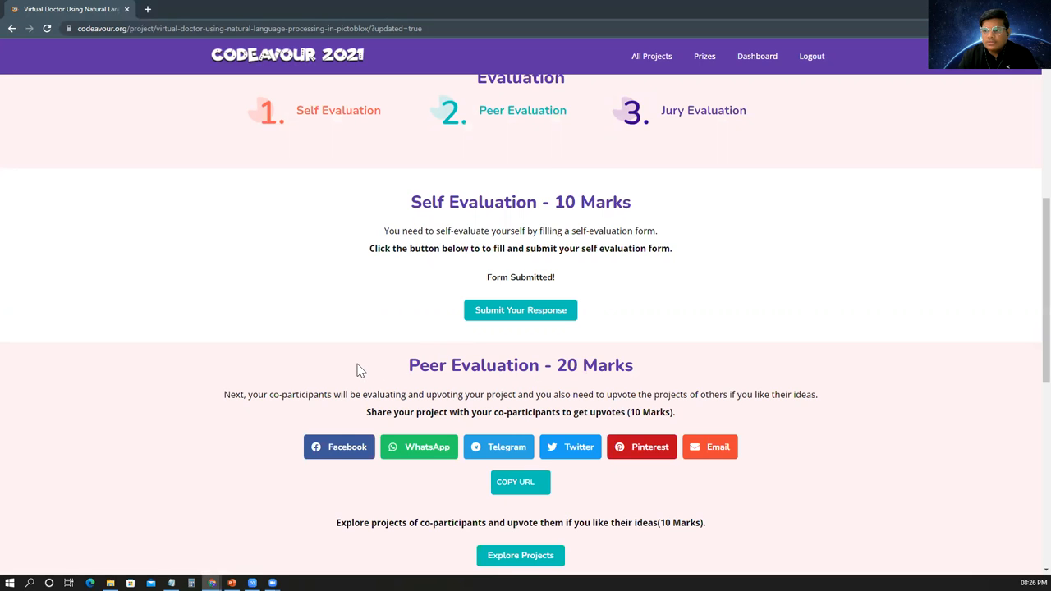
{"action": "mouse_move", "coordinate": [350, 389]}
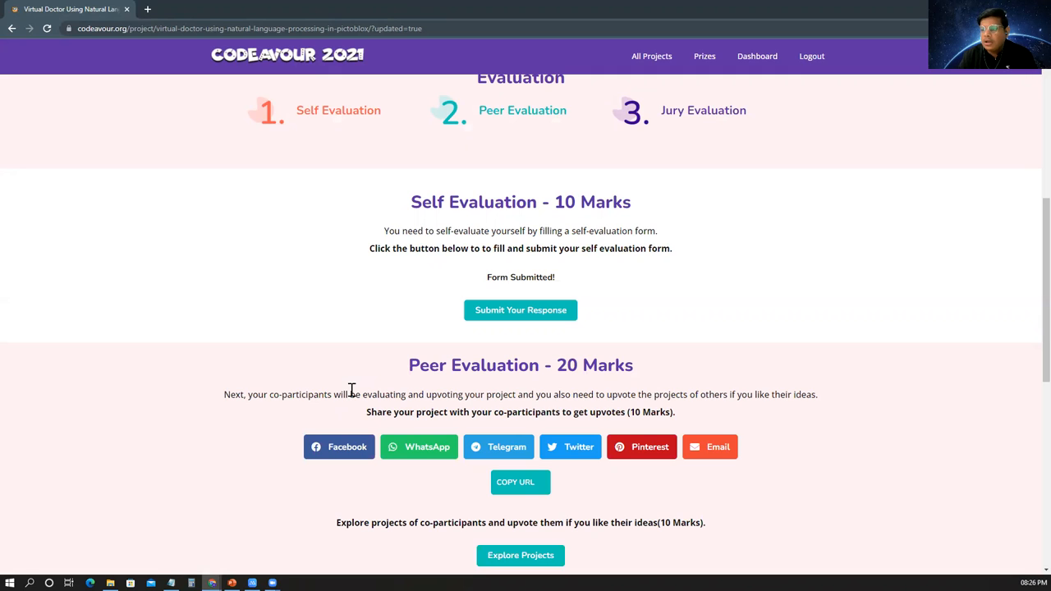
{"action": "scroll", "scroll_direction": "down", "scroll_amount": 3}
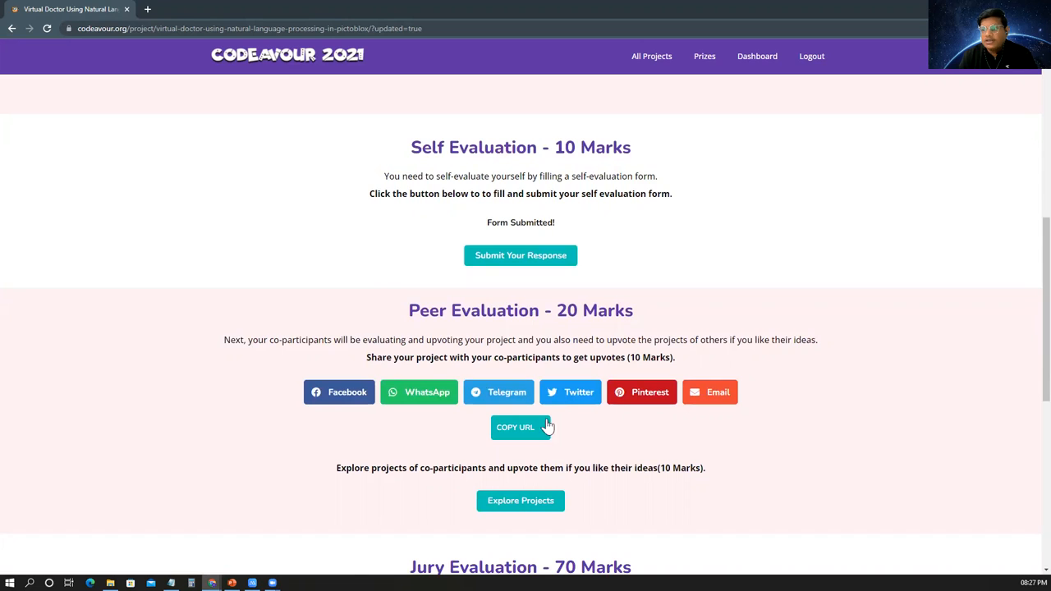
{"action": "mouse_move", "coordinate": [581, 546]}
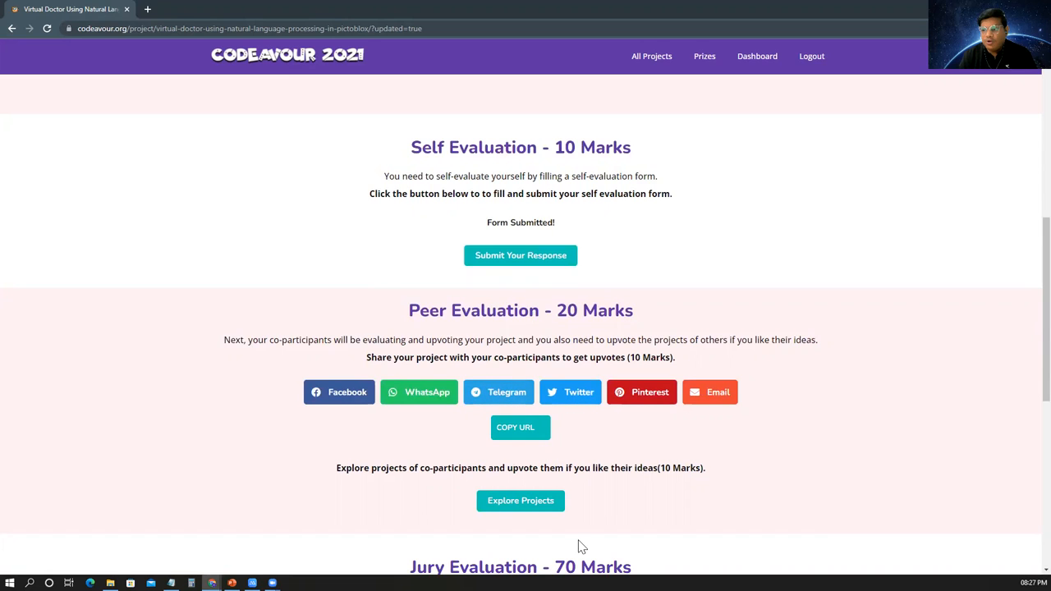
{"action": "mouse_move", "coordinate": [386, 448]}
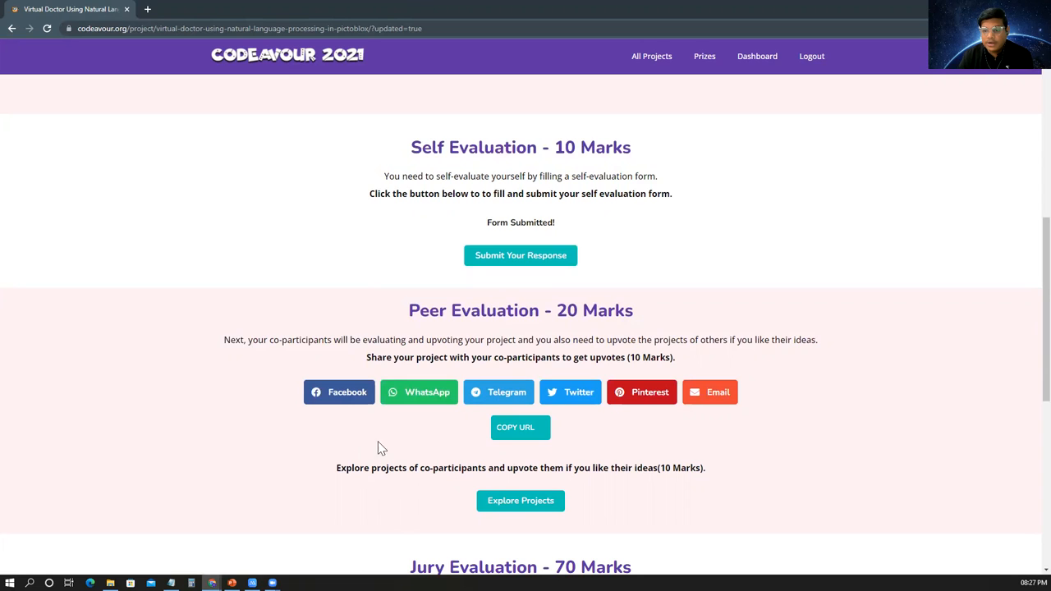
Open co-participants' projects with Explore Projects under Peer Evaluation
{"action": "left_click", "coordinate": [521, 500]}
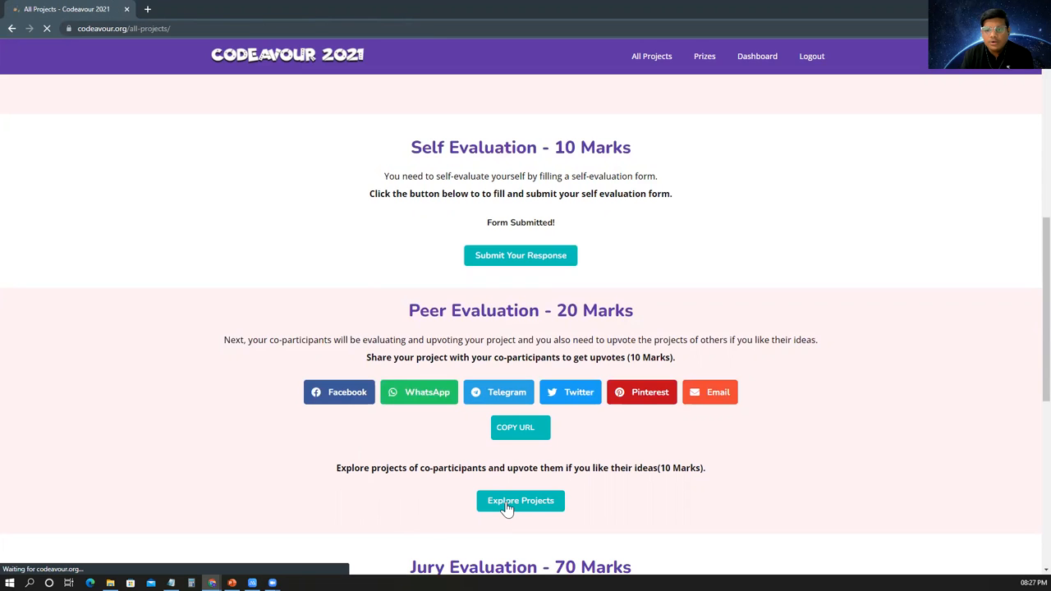
{"action": "left_click", "coordinate": [521, 500]}
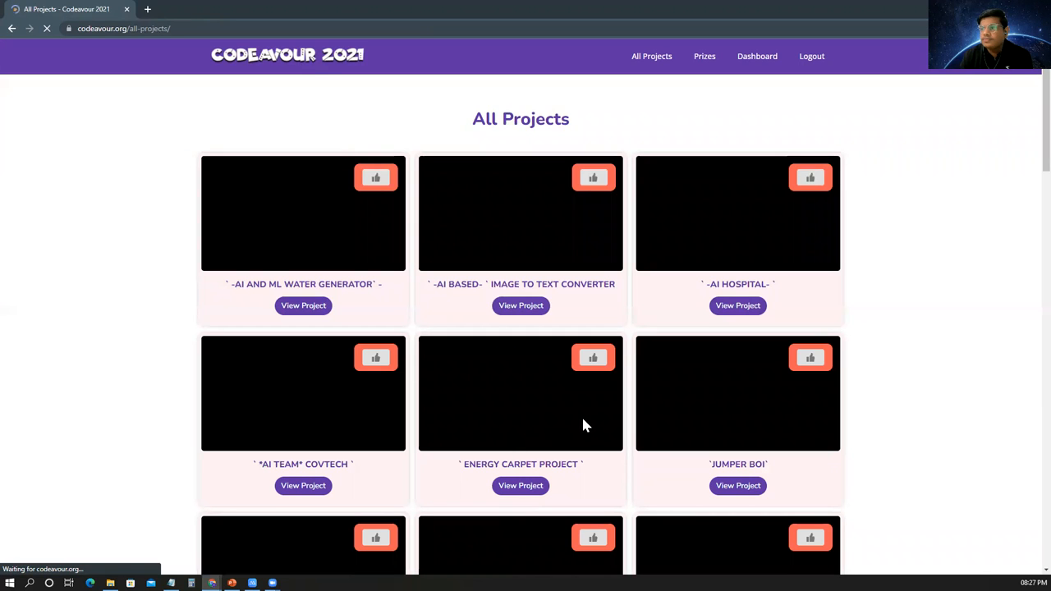
Open the AI and ML Water Generator project from the All Projects grid
{"action": "scroll", "scroll_direction": "down", "scroll_amount": 3}
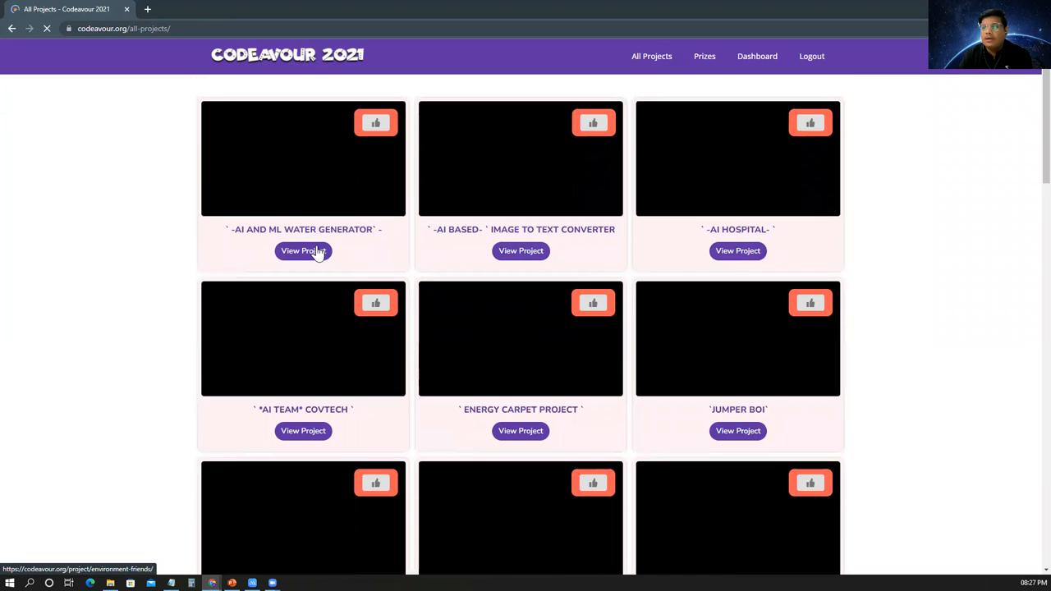
{"action": "left_click", "coordinate": [303, 250]}
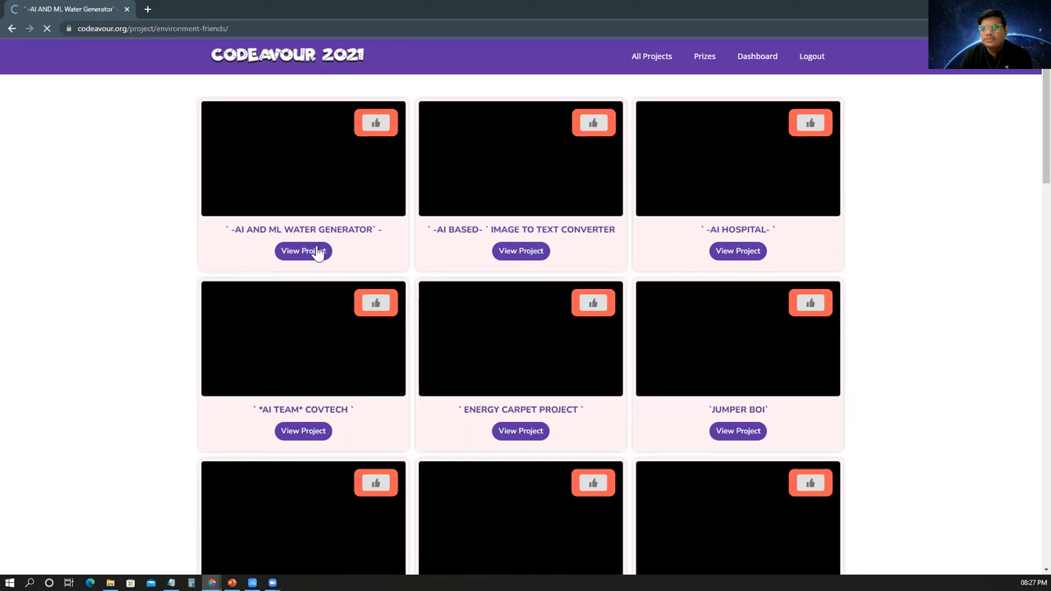
{"action": "left_click", "coordinate": [303, 250]}
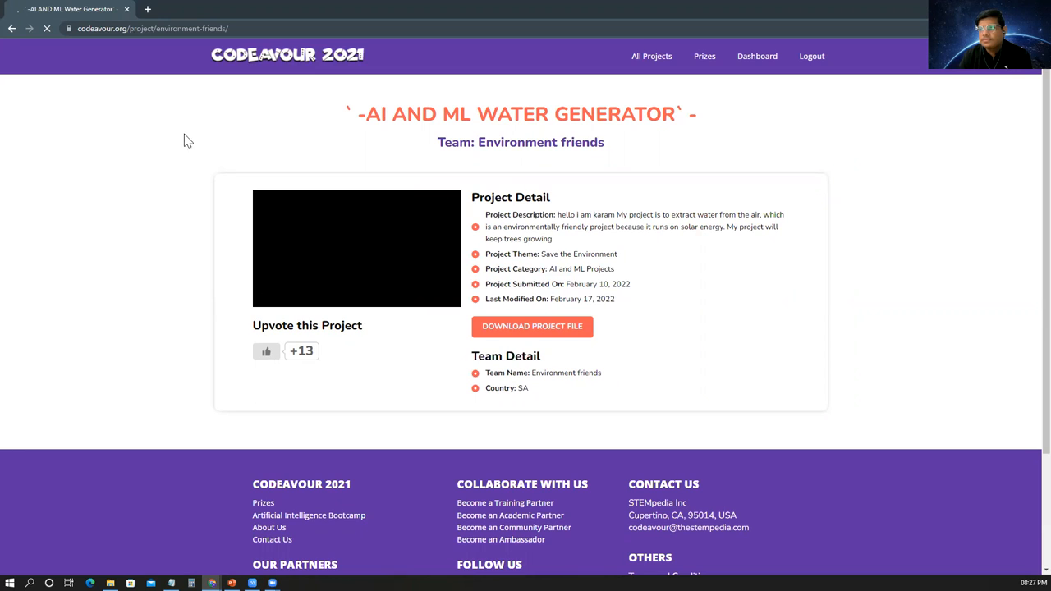
{"action": "mouse_move", "coordinate": [209, 271]}
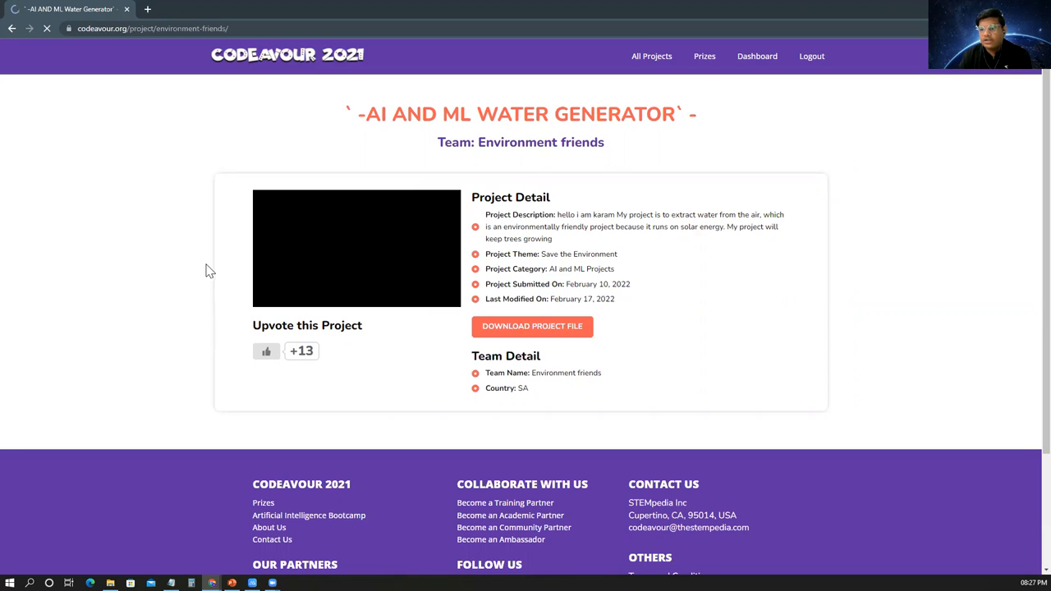
{"action": "mouse_move", "coordinate": [123, 235]}
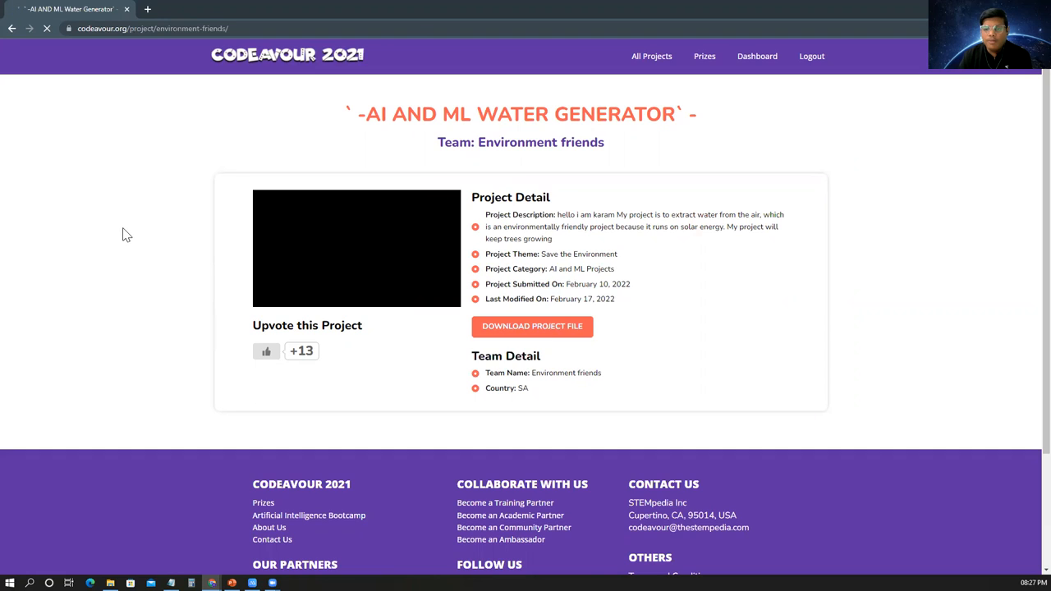
{"action": "mouse_move", "coordinate": [160, 232]}
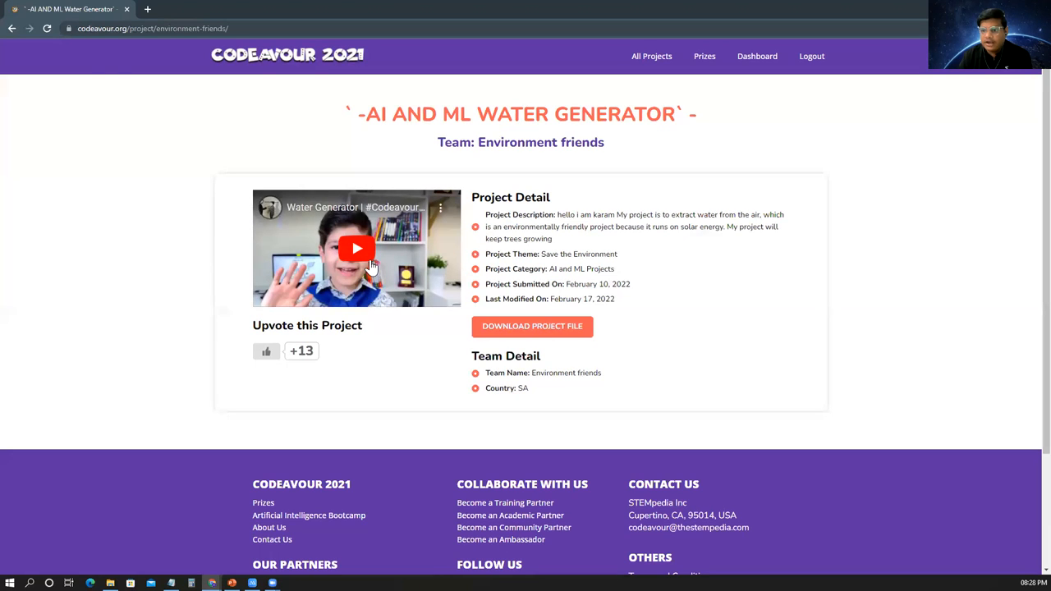
Play the AI and ML Water Generator demo video
{"action": "left_click", "coordinate": [12, 28]}
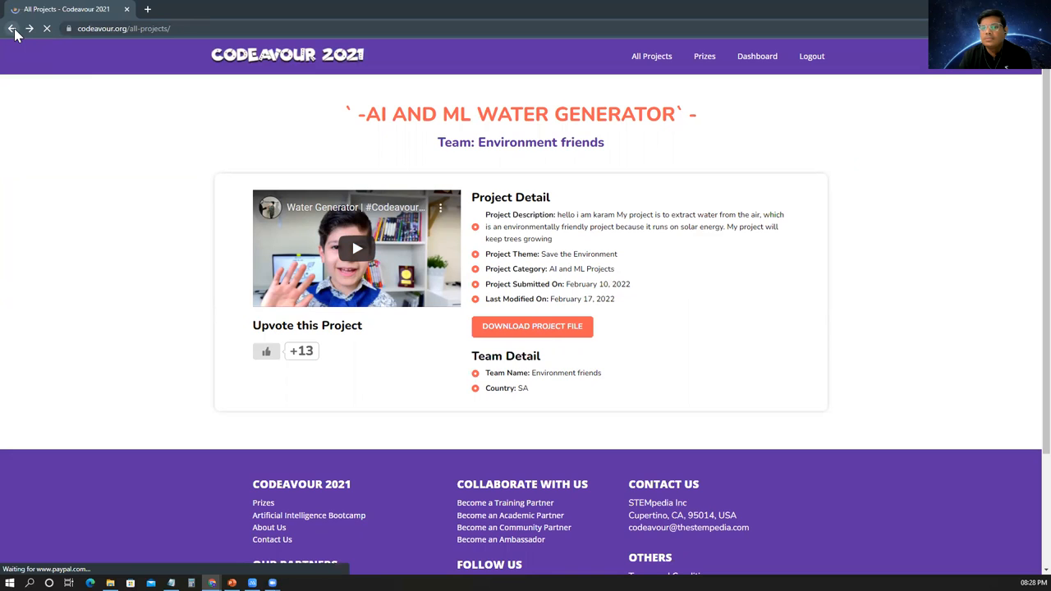
Go back to All Projects and browse the co-participants' project cards with video previews
{"action": "left_click", "coordinate": [12, 28]}
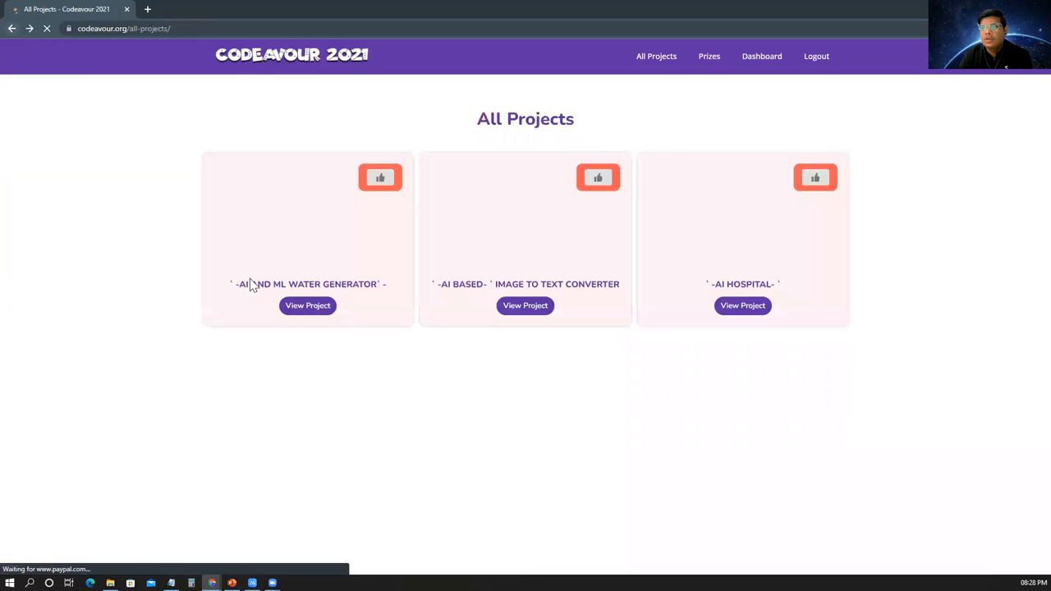
{"action": "scroll", "scroll_direction": "down", "scroll_amount": 3}
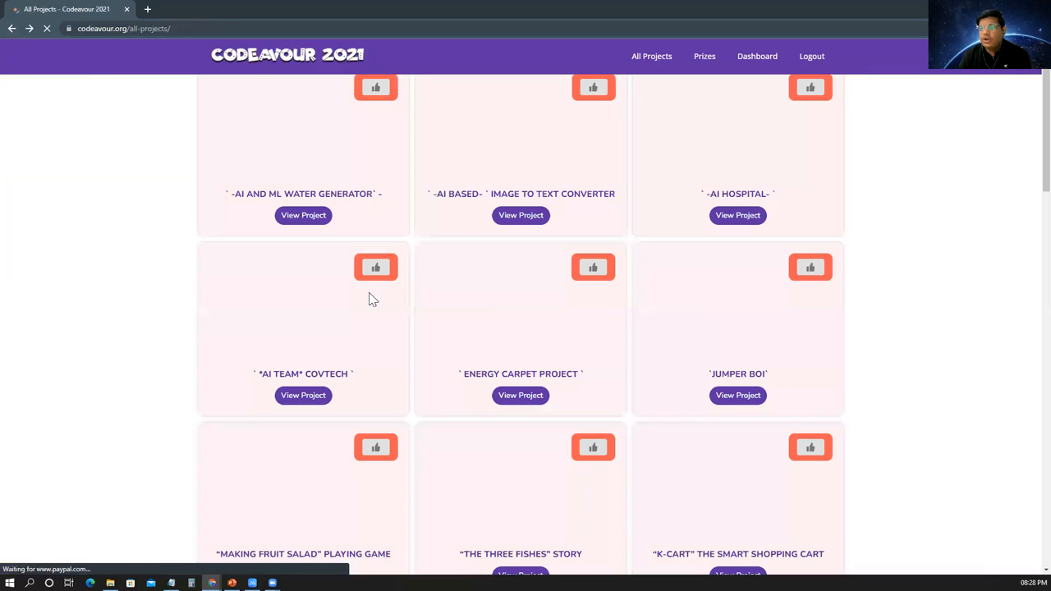
{"action": "scroll", "scroll_direction": "up", "scroll_amount": 3}
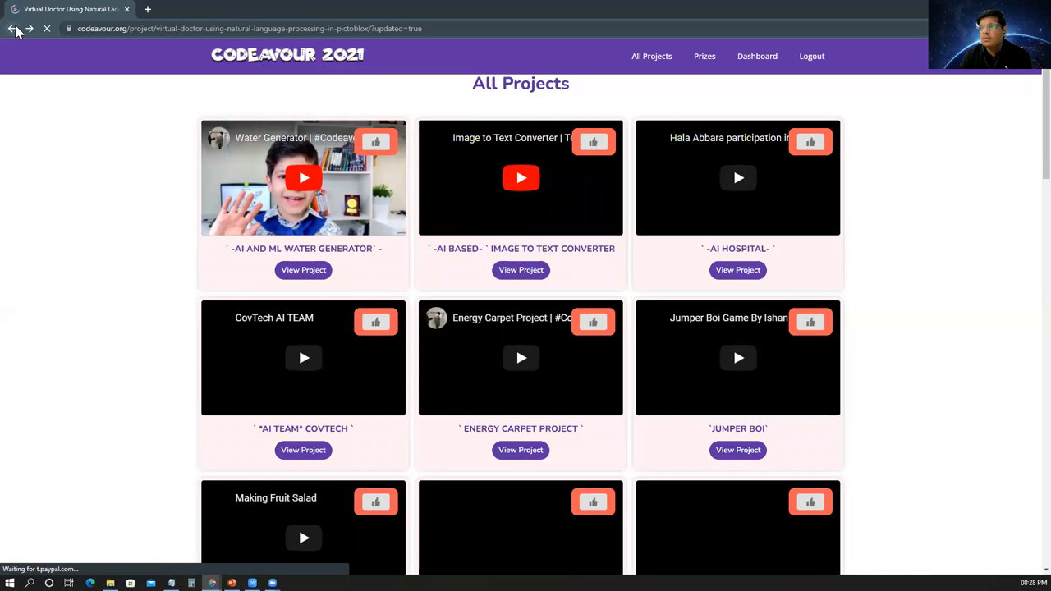
Return to the Virtual Doctor evaluation page and scroll down to the Peer Evaluation share buttons
{"action": "left_click", "coordinate": [12, 28]}
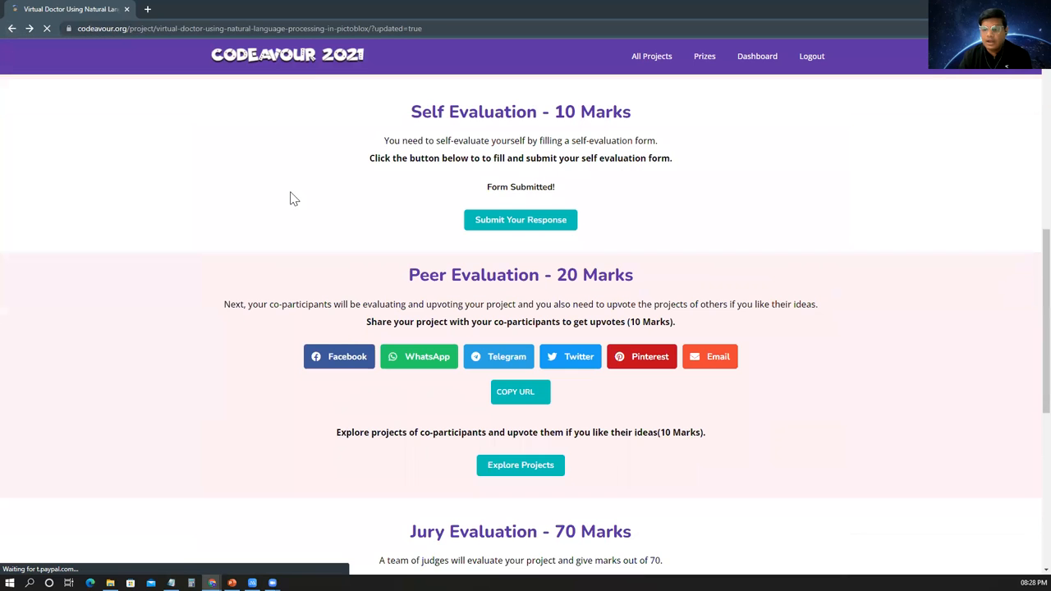
{"action": "mouse_move", "coordinate": [292, 212]}
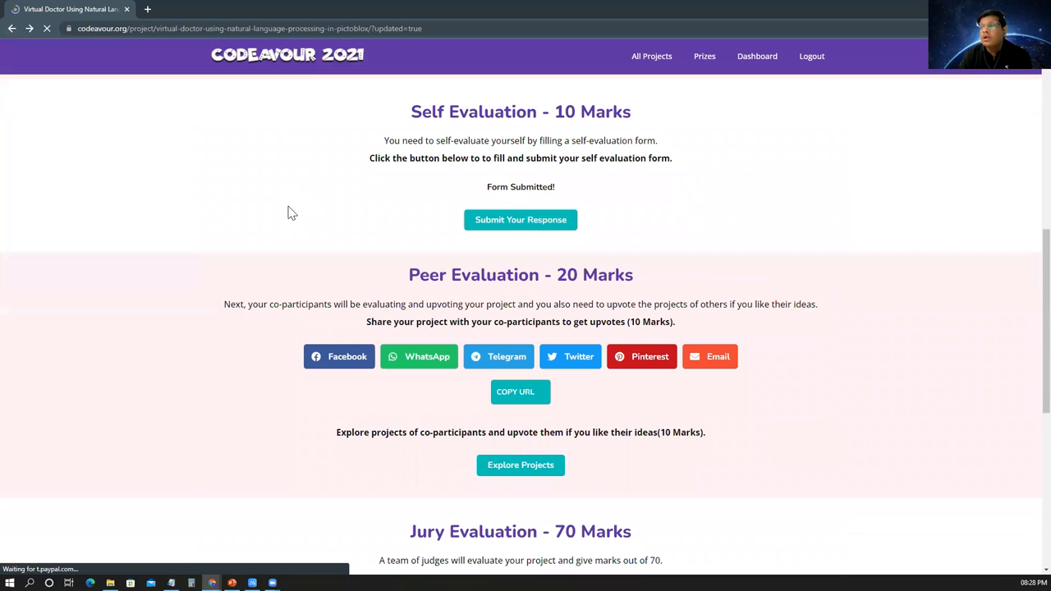
{"action": "scroll", "scroll_direction": "down", "scroll_amount": 3}
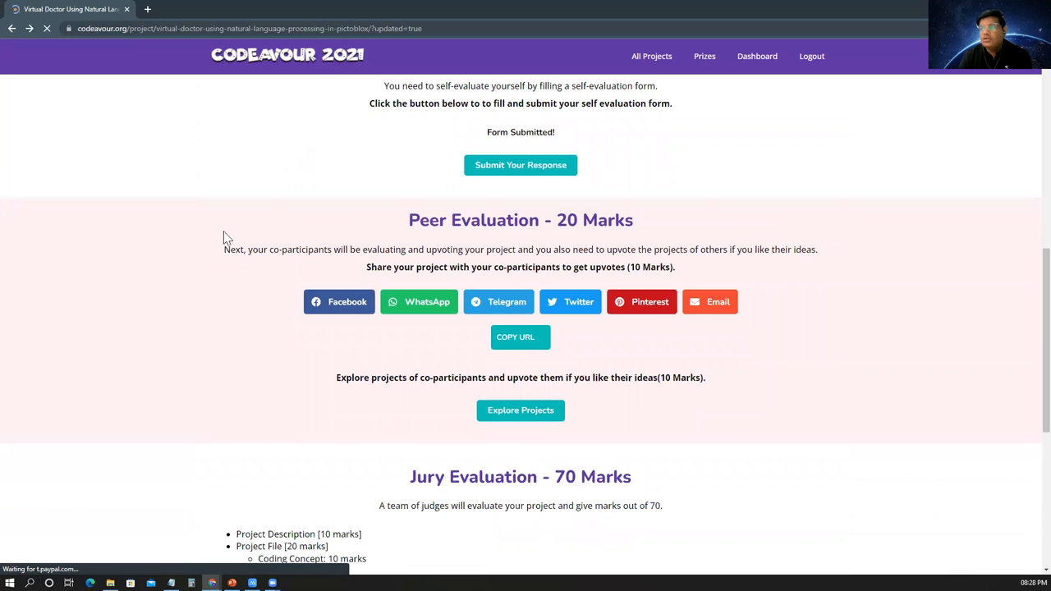
{"action": "scroll", "scroll_direction": "down", "scroll_amount": 3}
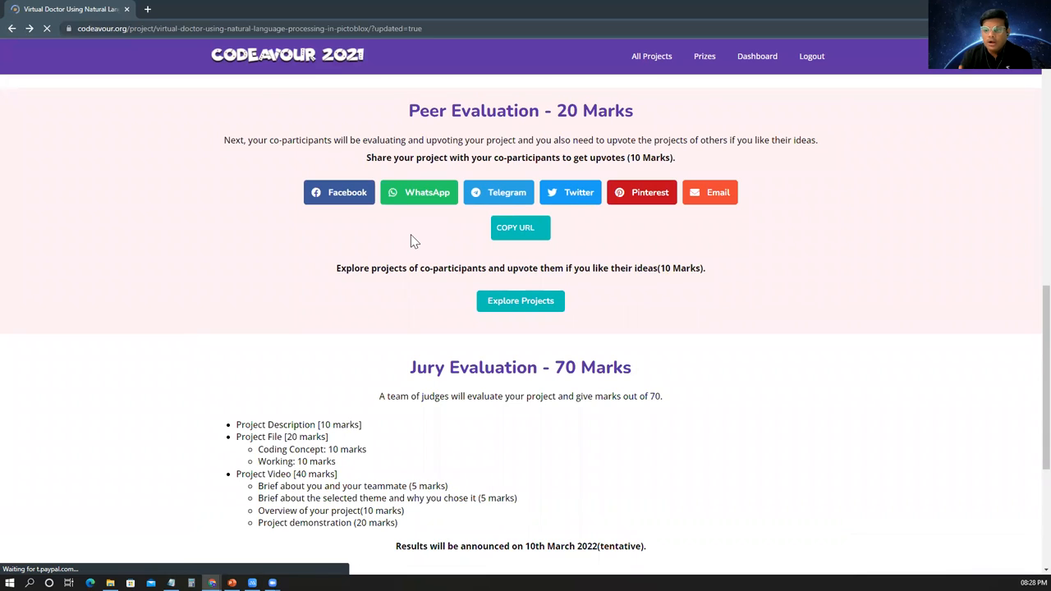
{"action": "mouse_move", "coordinate": [415, 203]}
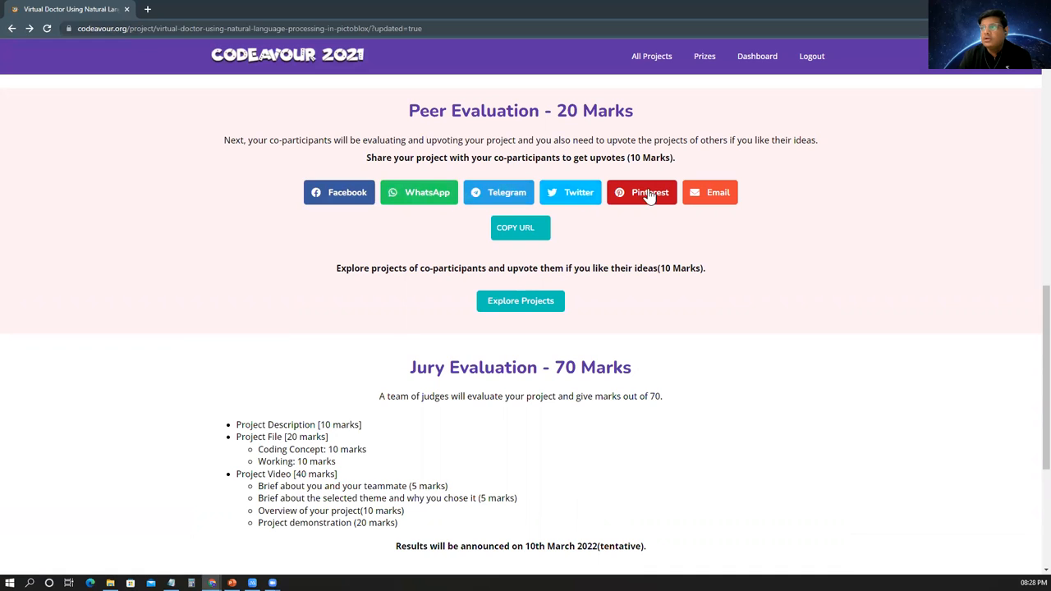
{"action": "mouse_move", "coordinate": [721, 205]}
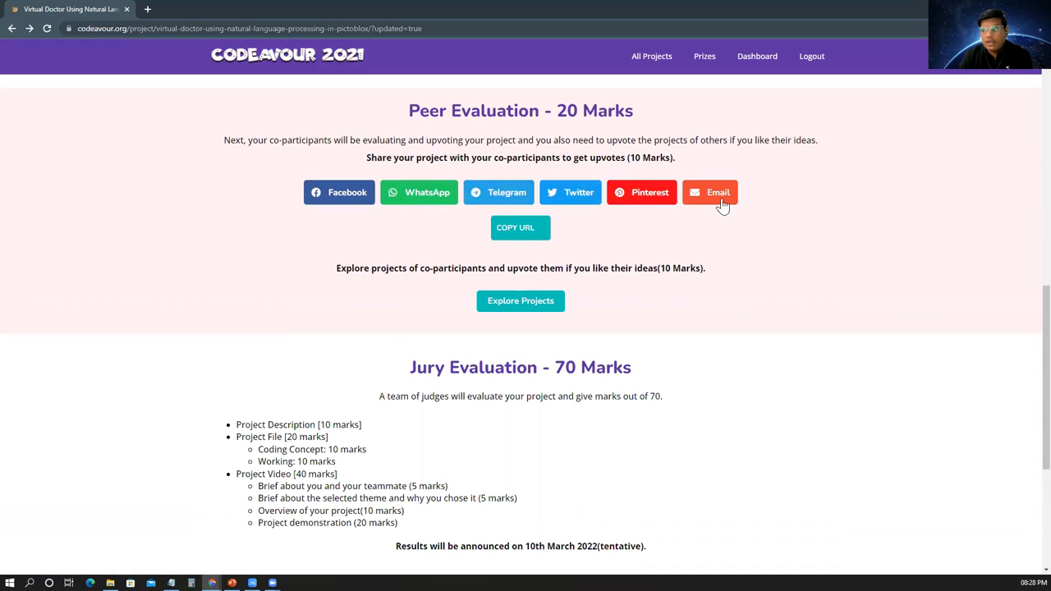
{"action": "mouse_move", "coordinate": [599, 203]}
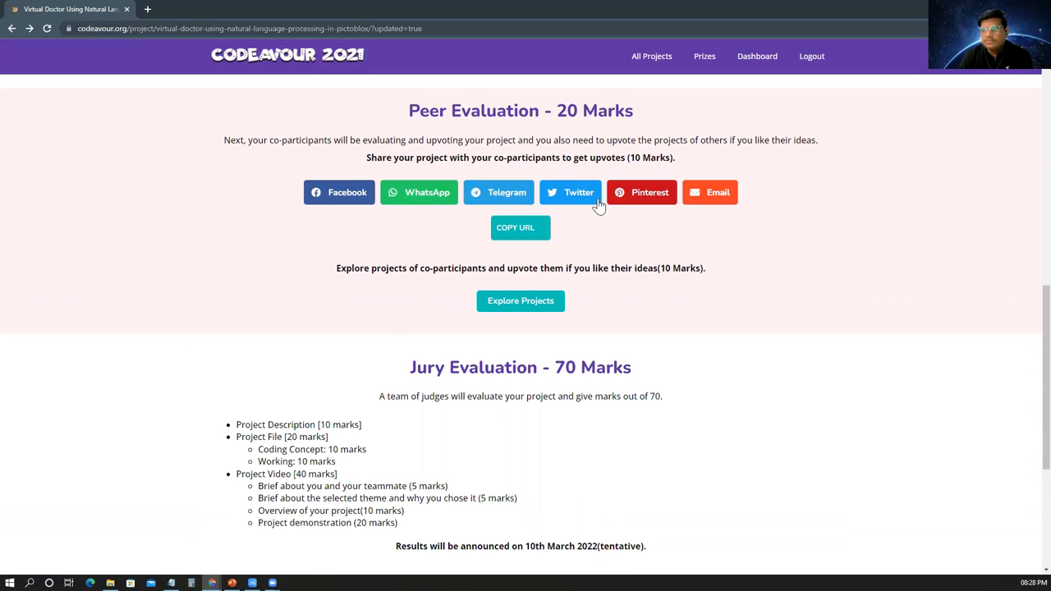
{"action": "mouse_move", "coordinate": [419, 197]}
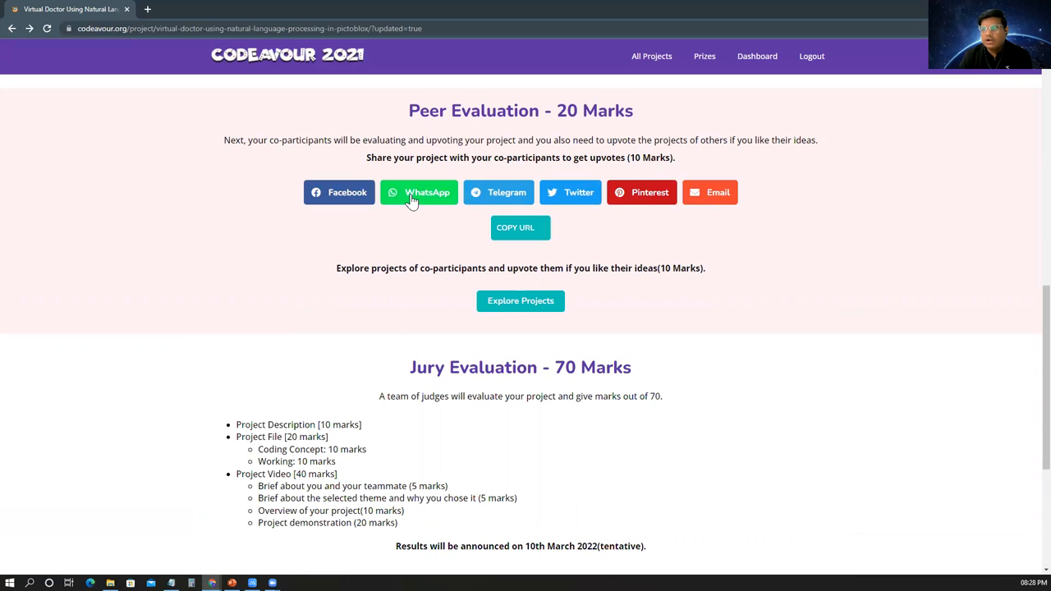
{"action": "left_click", "coordinate": [419, 192]}
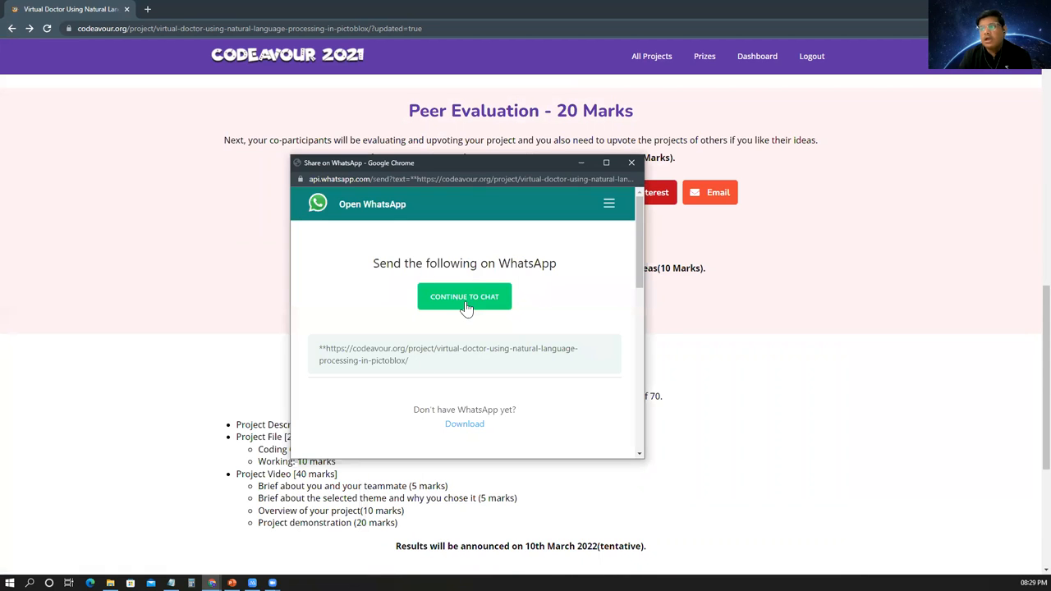
{"action": "mouse_move", "coordinate": [464, 296]}
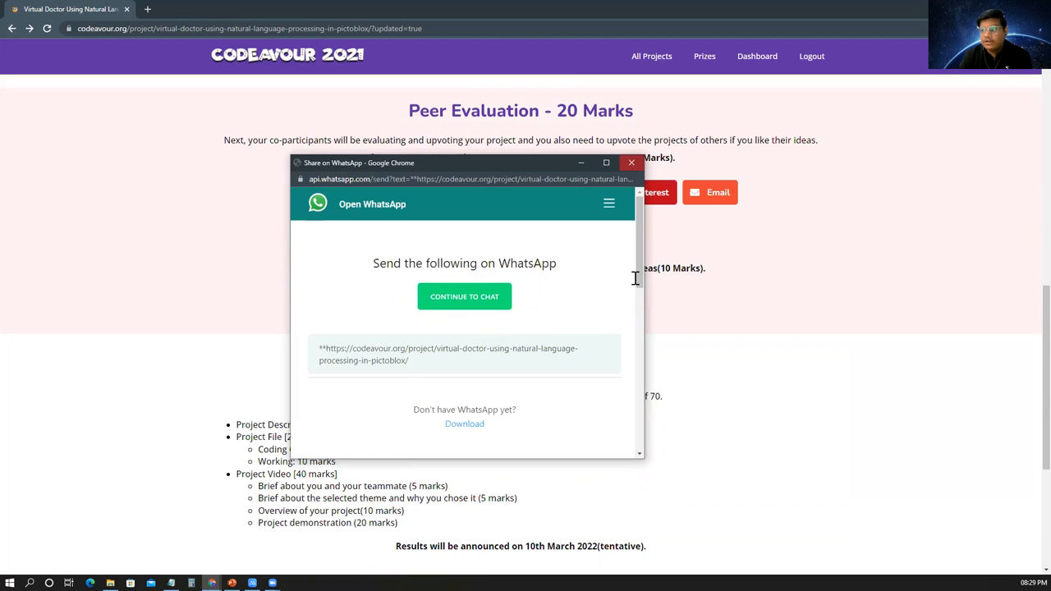
{"action": "left_click", "coordinate": [631, 162]}
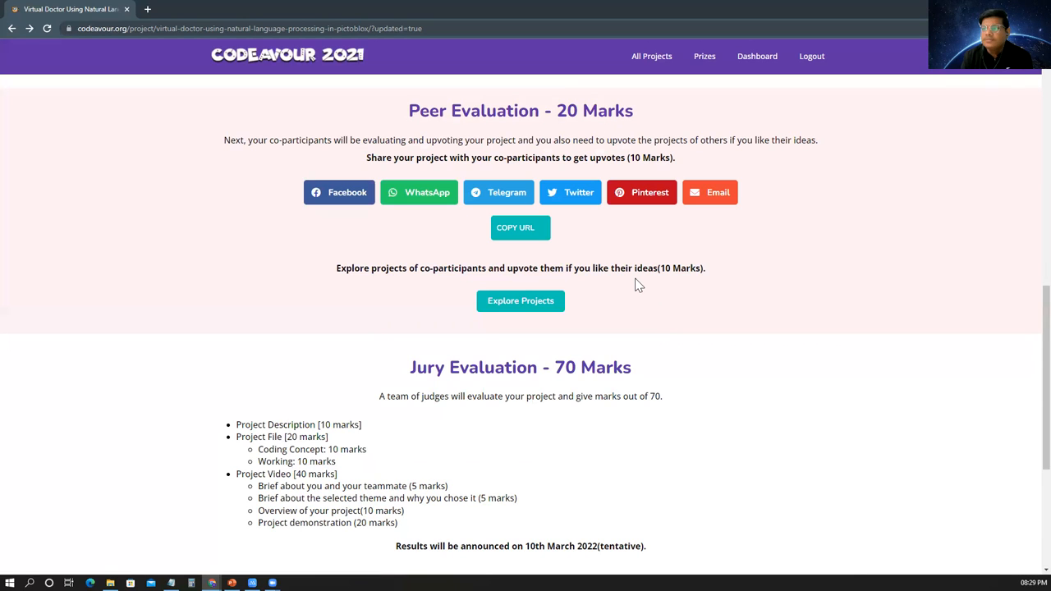
{"action": "mouse_move", "coordinate": [427, 337]}
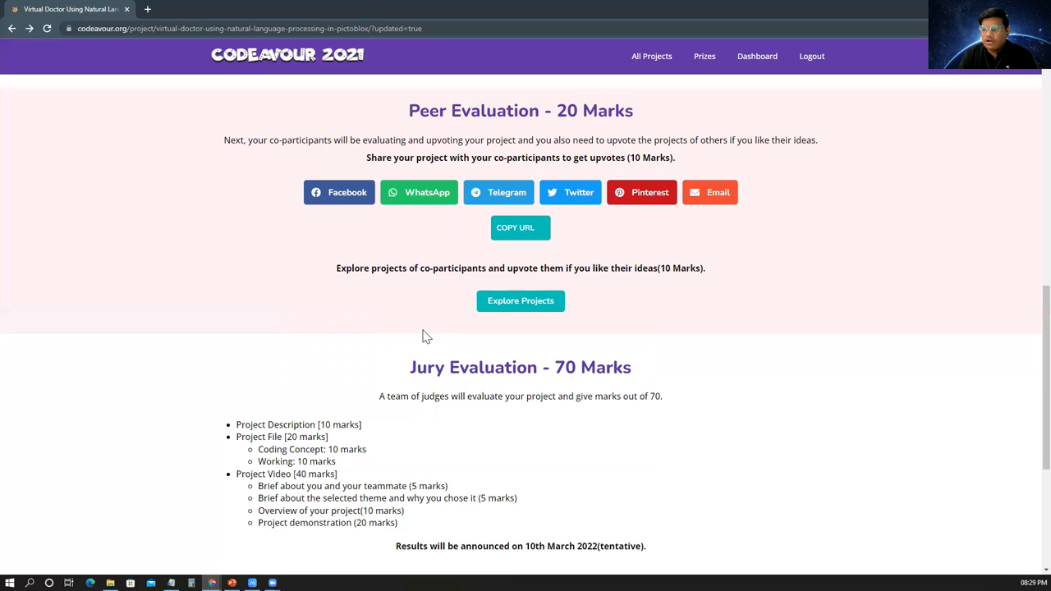
{"action": "scroll", "scroll_direction": "down", "scroll_amount": 3}
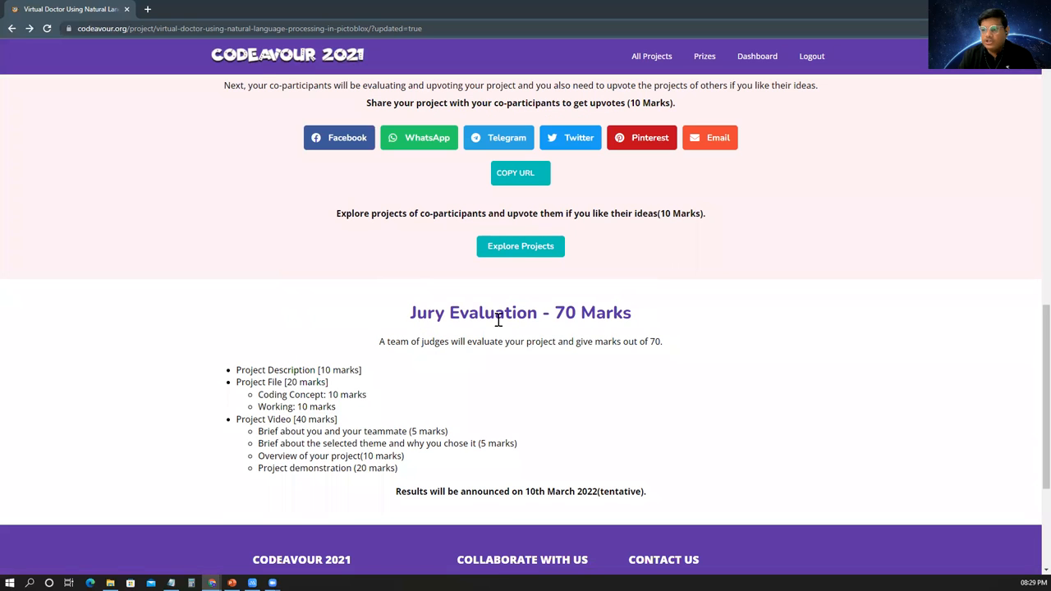
{"action": "mouse_move", "coordinate": [505, 333]}
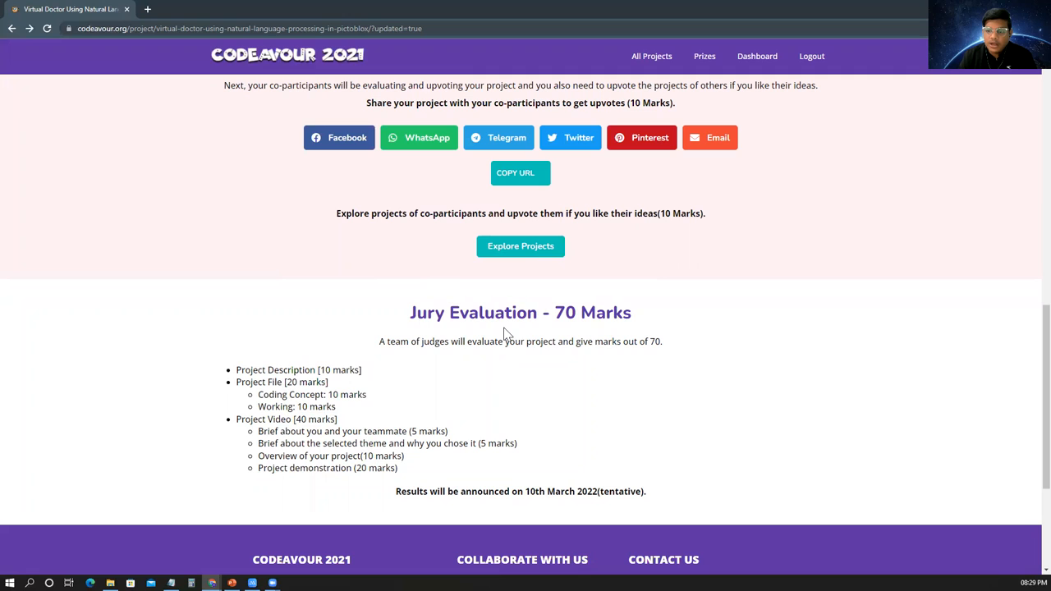
{"action": "mouse_move", "coordinate": [534, 337]}
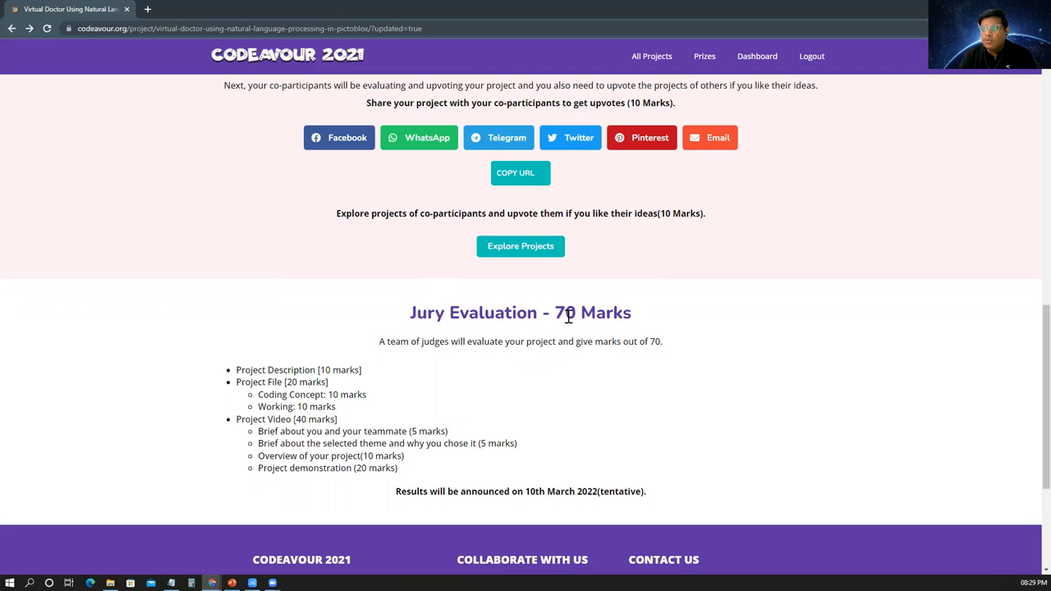
{"action": "mouse_move", "coordinate": [369, 390]}
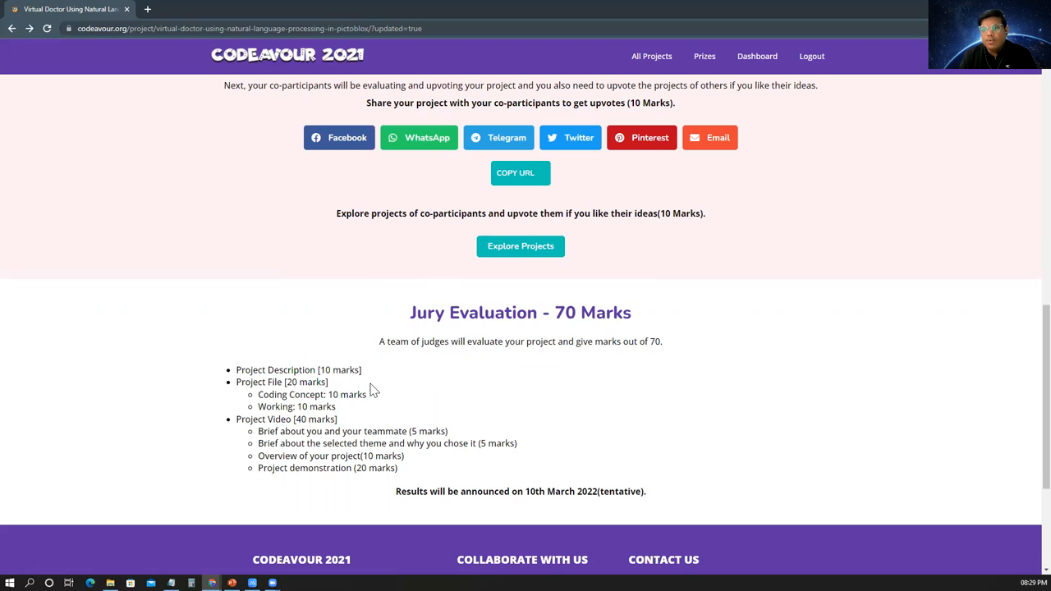
{"action": "mouse_move", "coordinate": [355, 369]}
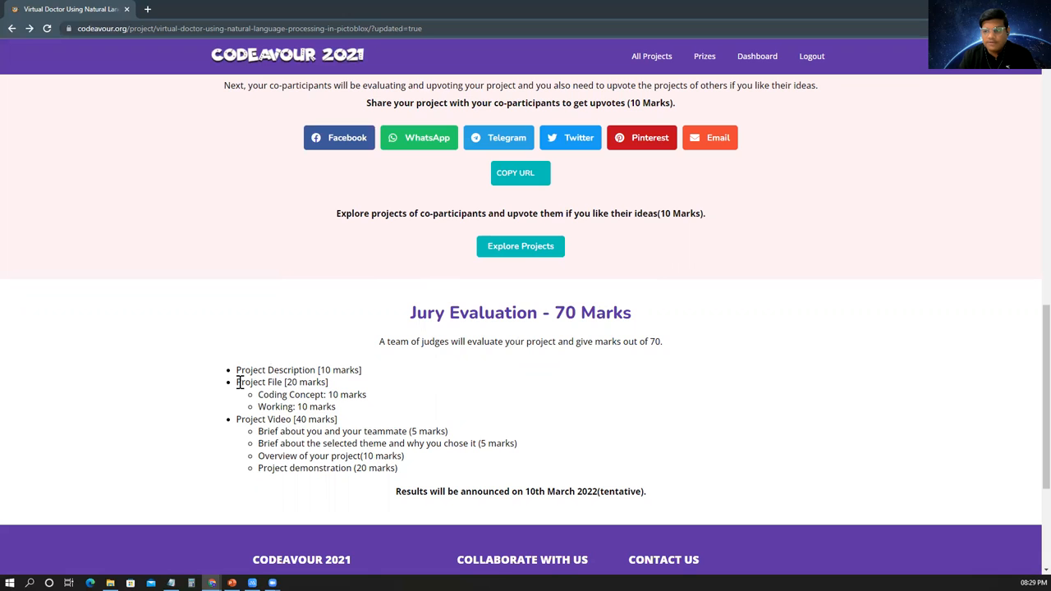
{"action": "mouse_move", "coordinate": [325, 427]}
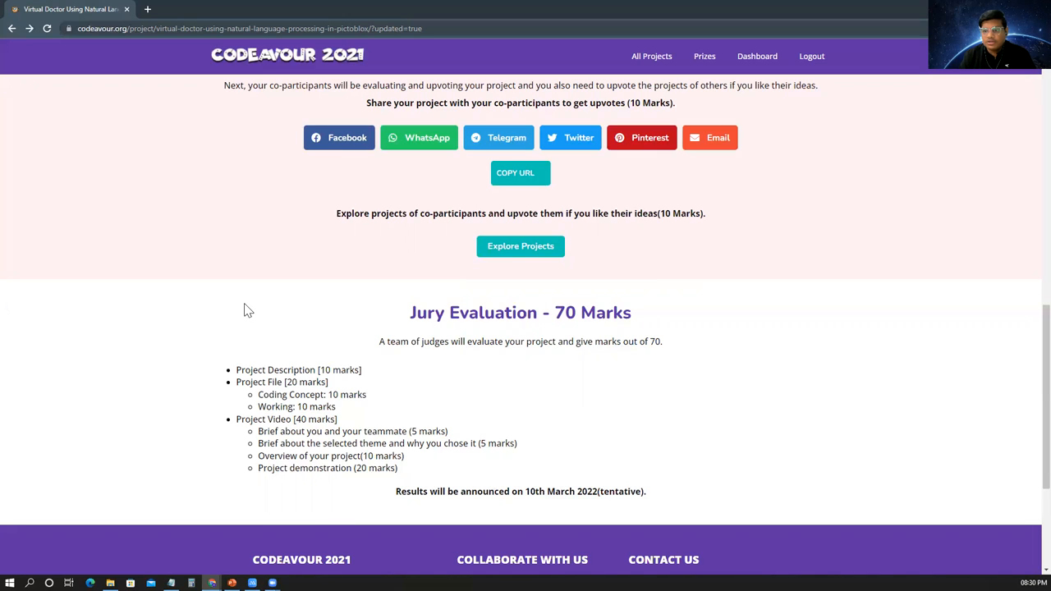
Scroll up to Peer Evaluation, then go back two pages in the browser
{"action": "scroll", "scroll_direction": "up", "scroll_amount": 3}
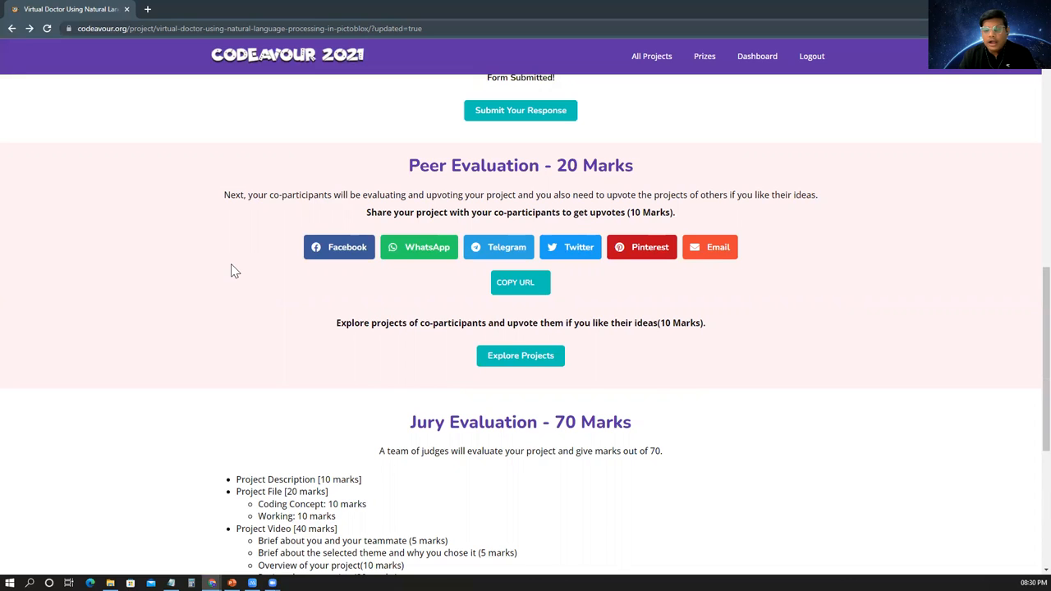
{"action": "mouse_move", "coordinate": [250, 285]}
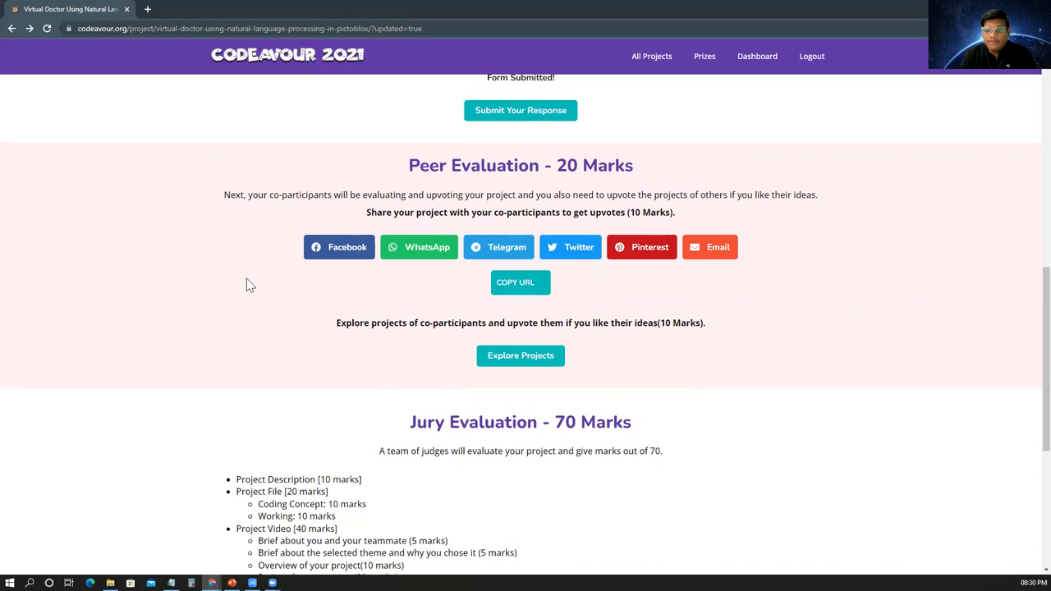
{"action": "mouse_move", "coordinate": [321, 298]}
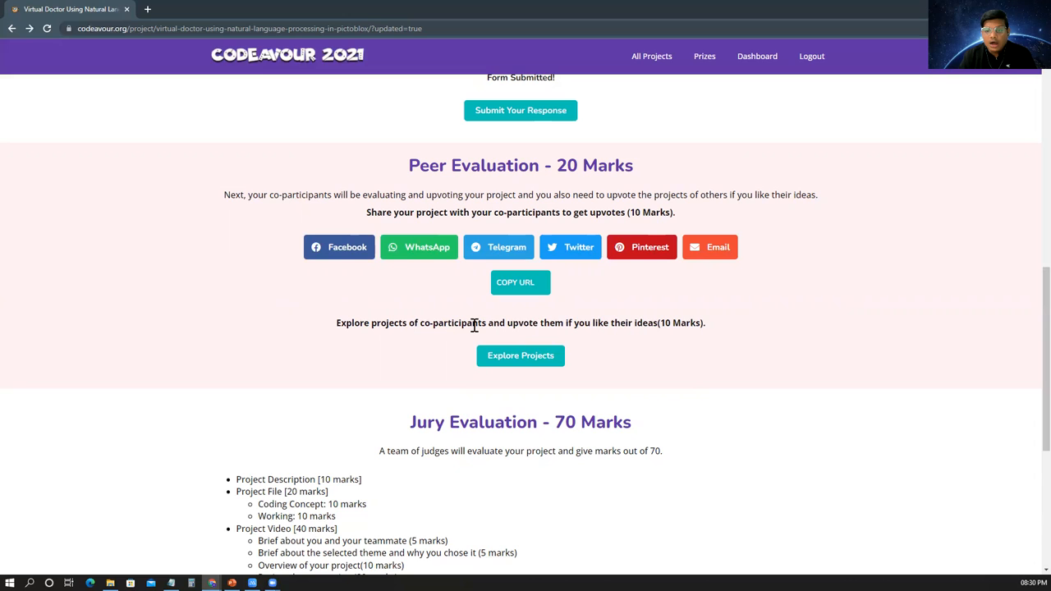
{"action": "mouse_move", "coordinate": [584, 322]}
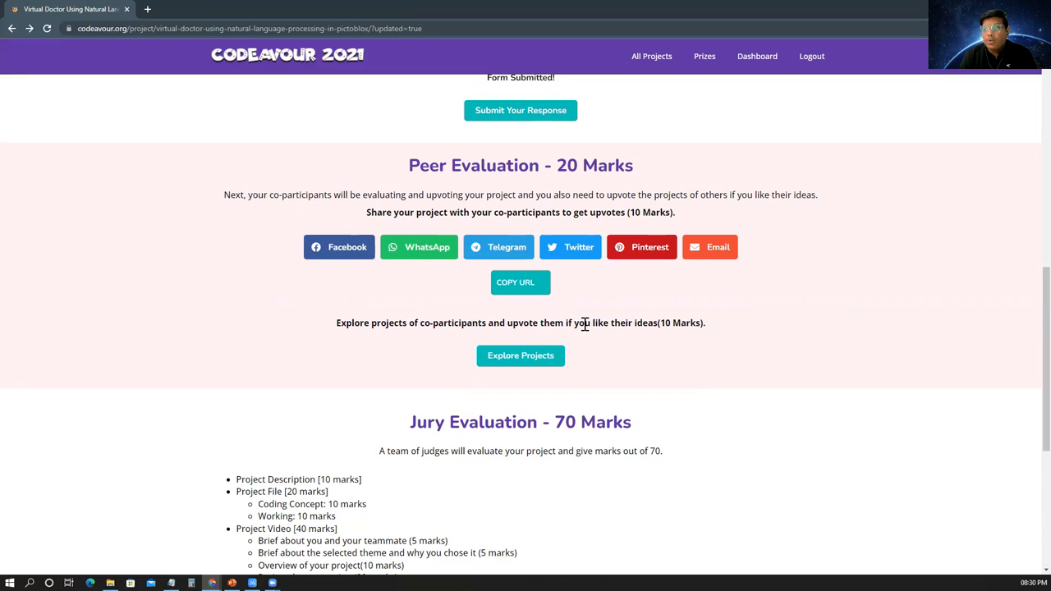
{"action": "mouse_move", "coordinate": [374, 212]}
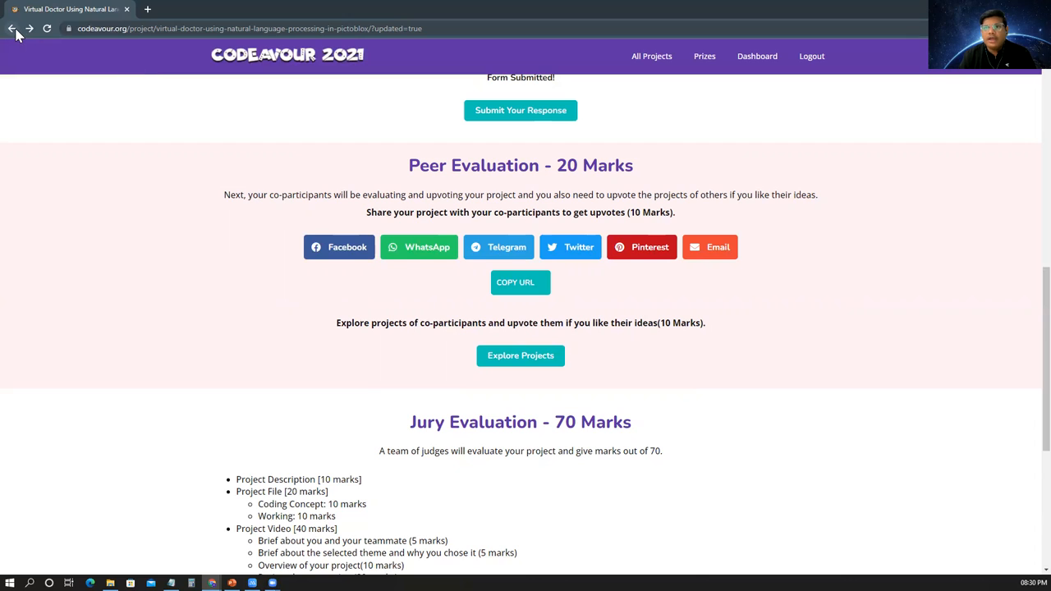
{"action": "left_click", "coordinate": [12, 29]}
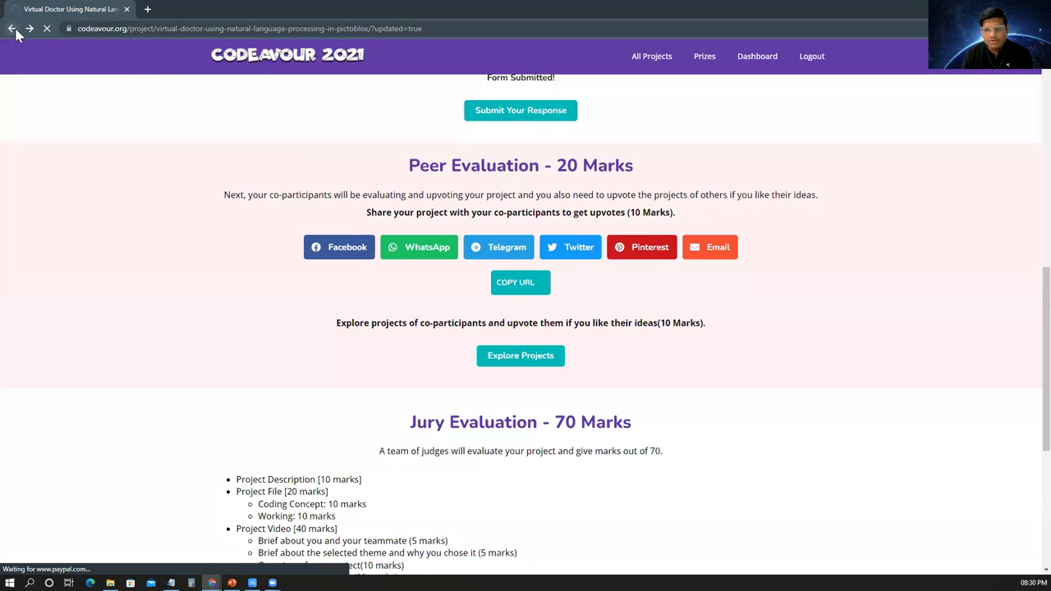
{"action": "left_click", "coordinate": [13, 28]}
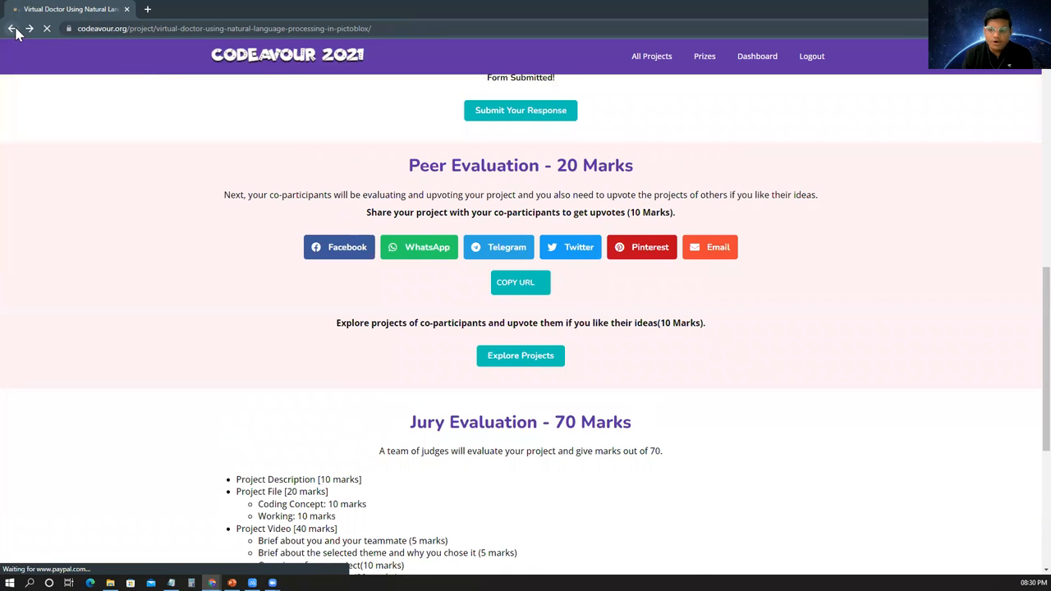